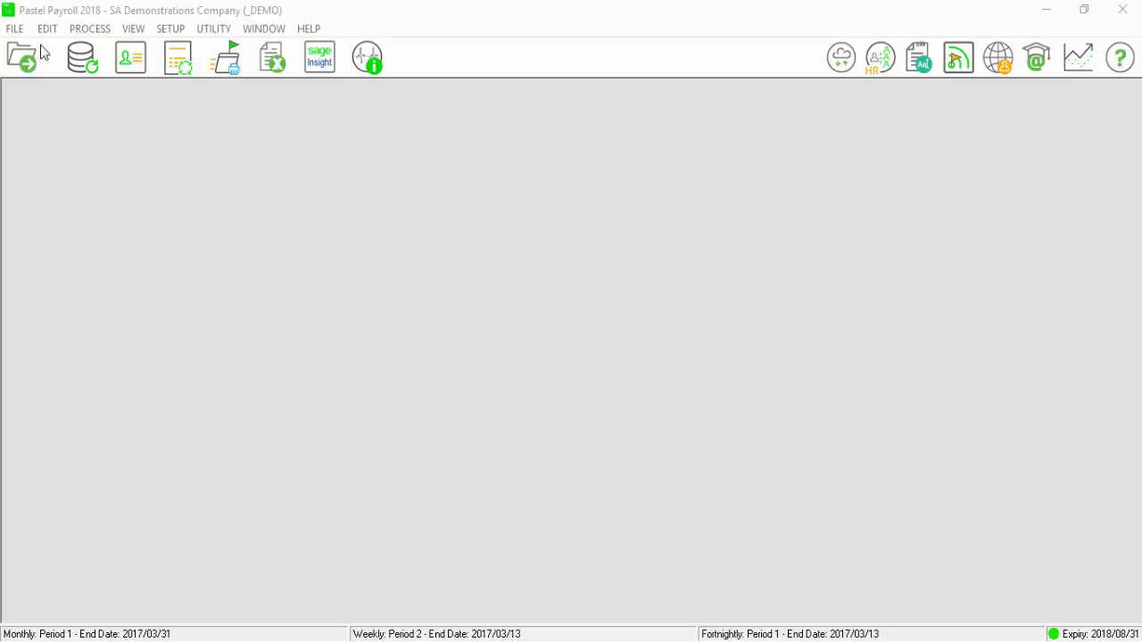
Step: Open the Employee Masterfile from the Edit menu
click(43, 29)
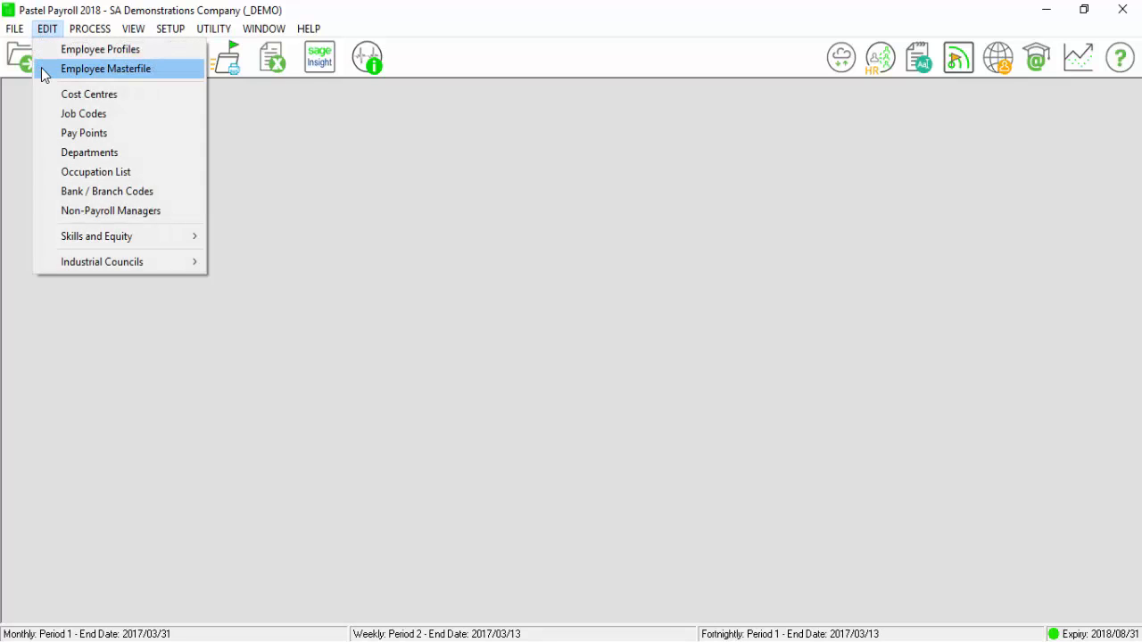
click(116, 67)
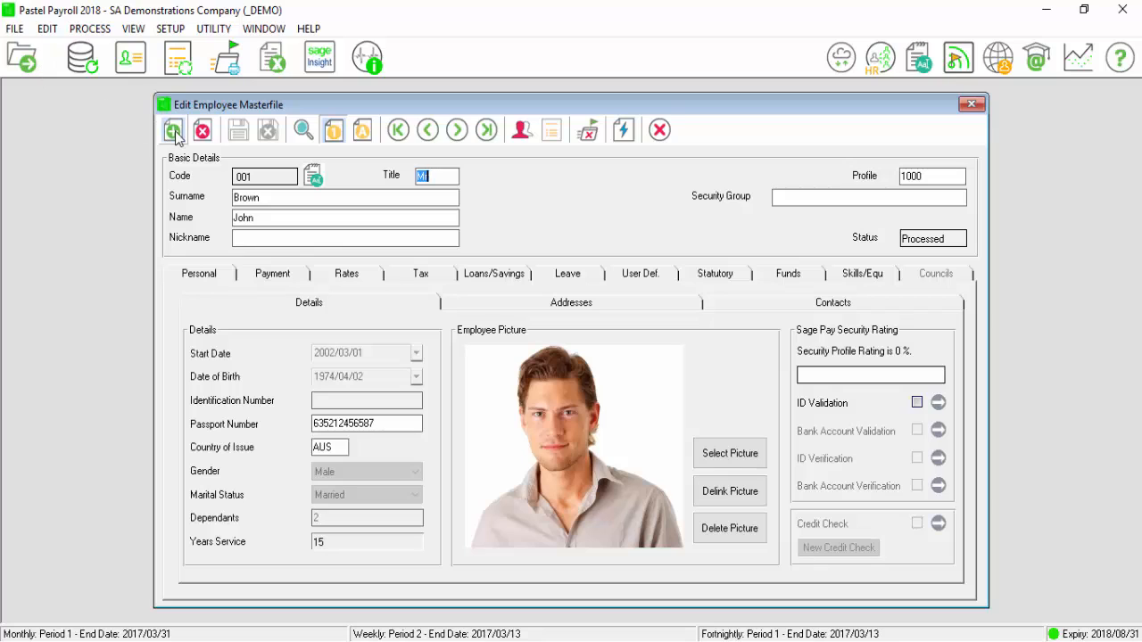
click(173, 130)
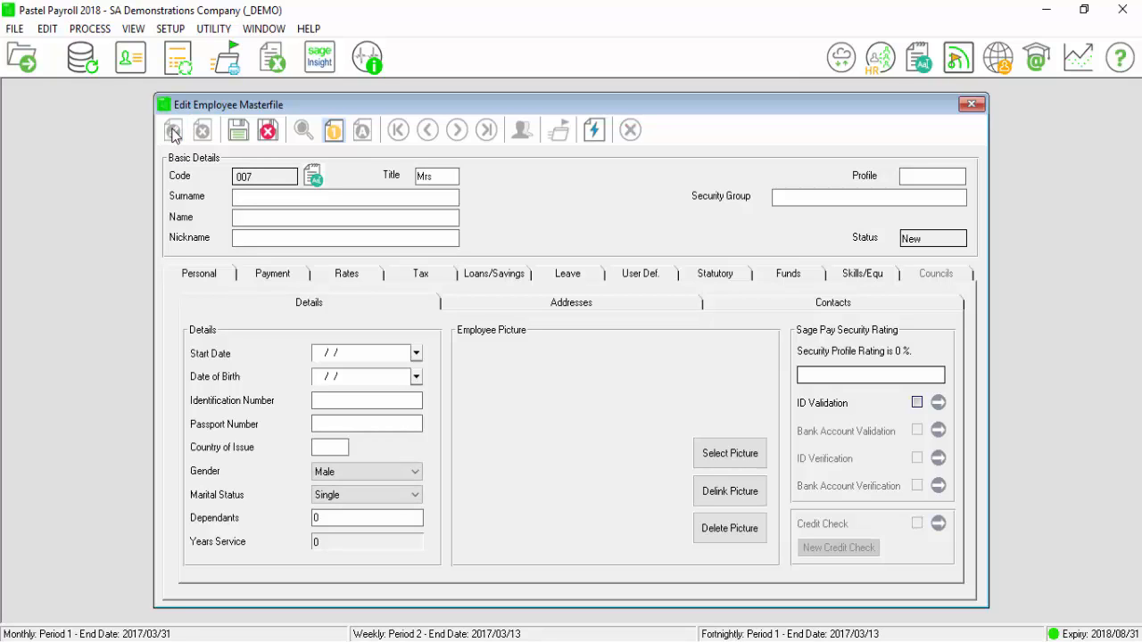
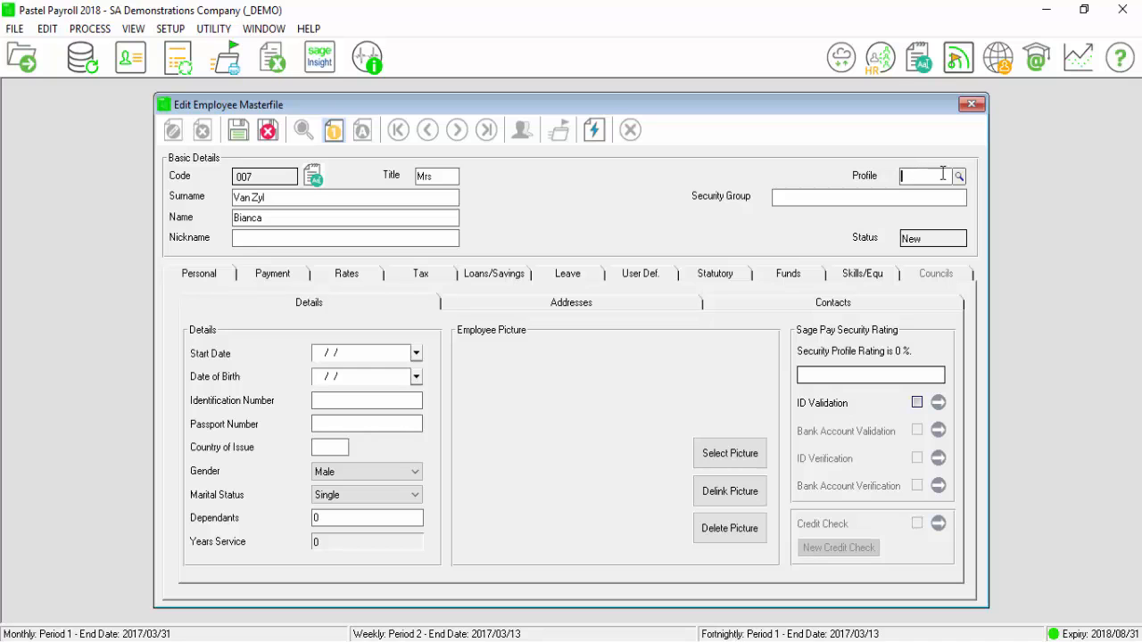
click(958, 176)
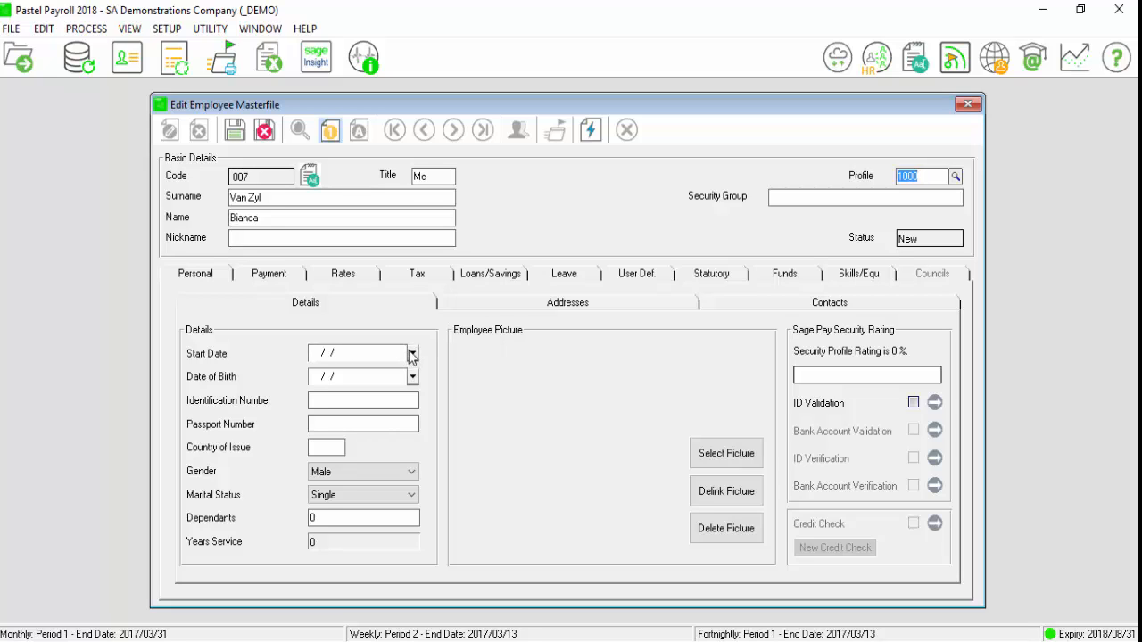
Step: Set the start date to 2017/03/01 using the calendar
click(409, 353)
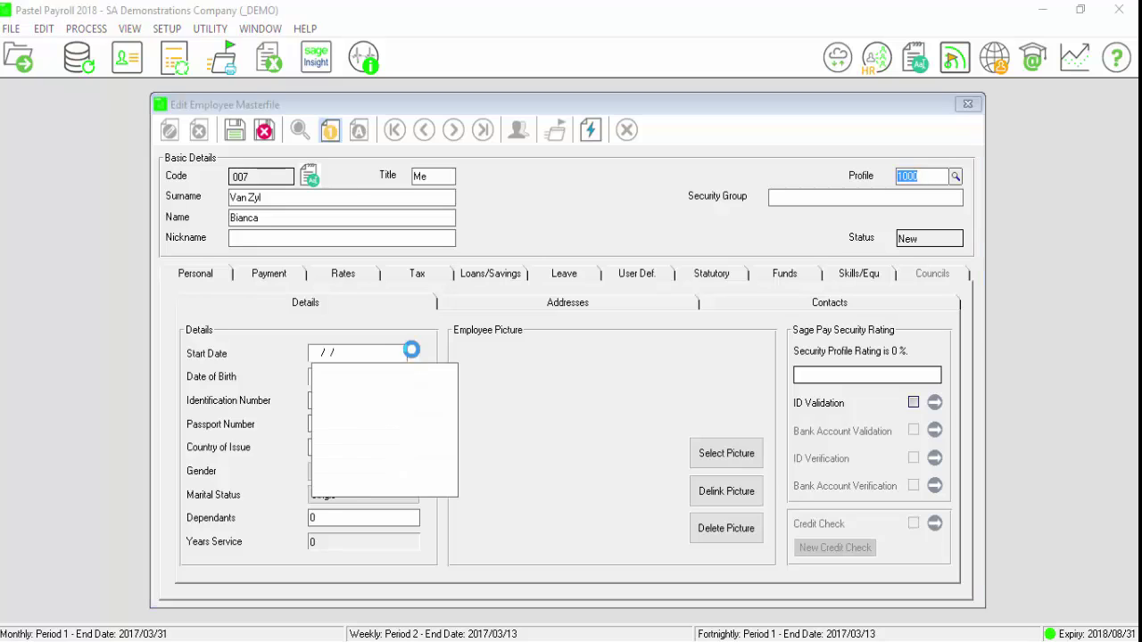
click(412, 352)
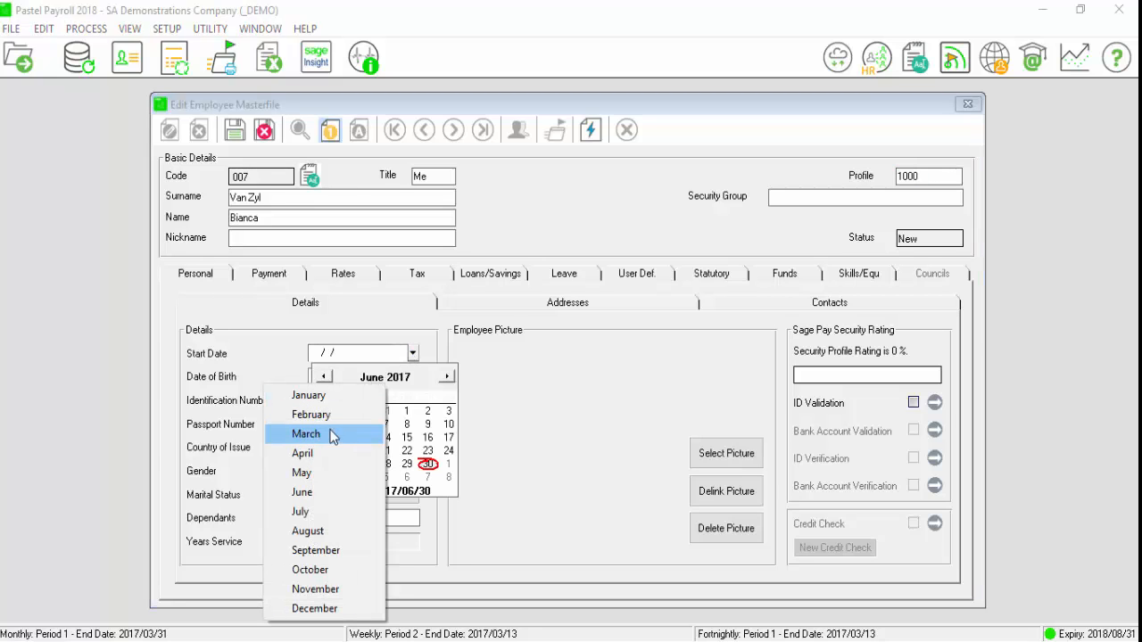
click(306, 434)
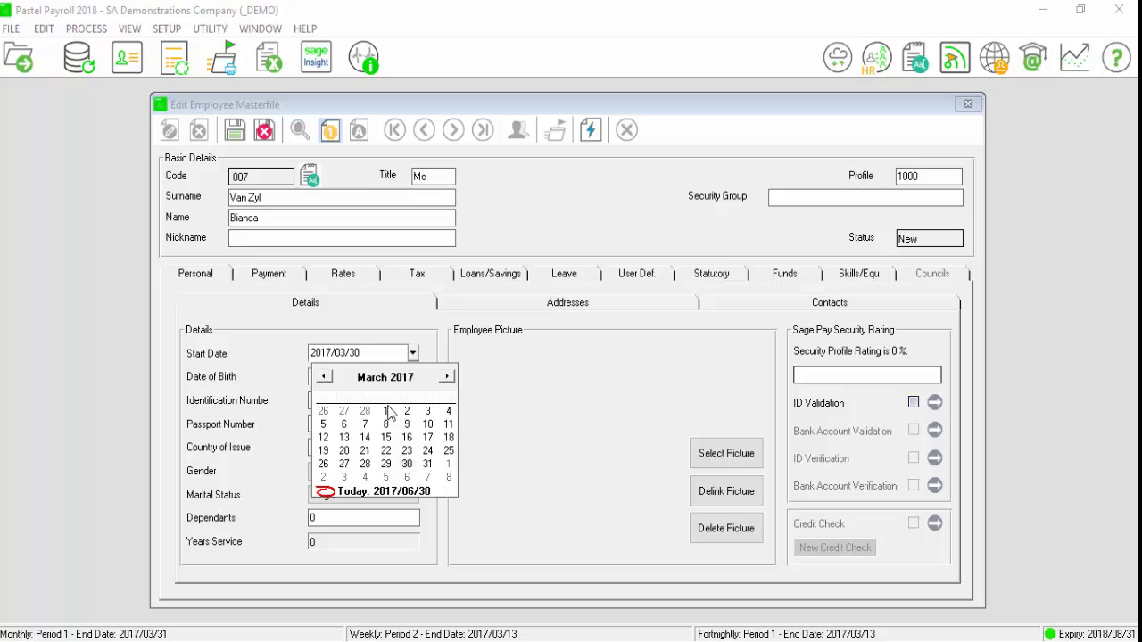
click(385, 411)
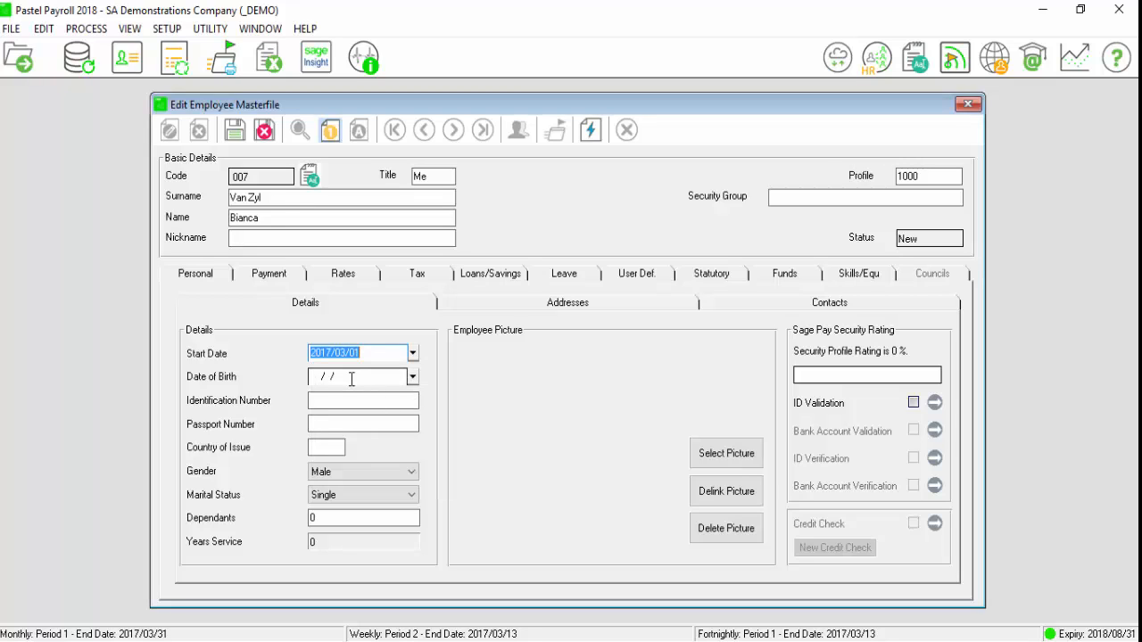
click(352, 378)
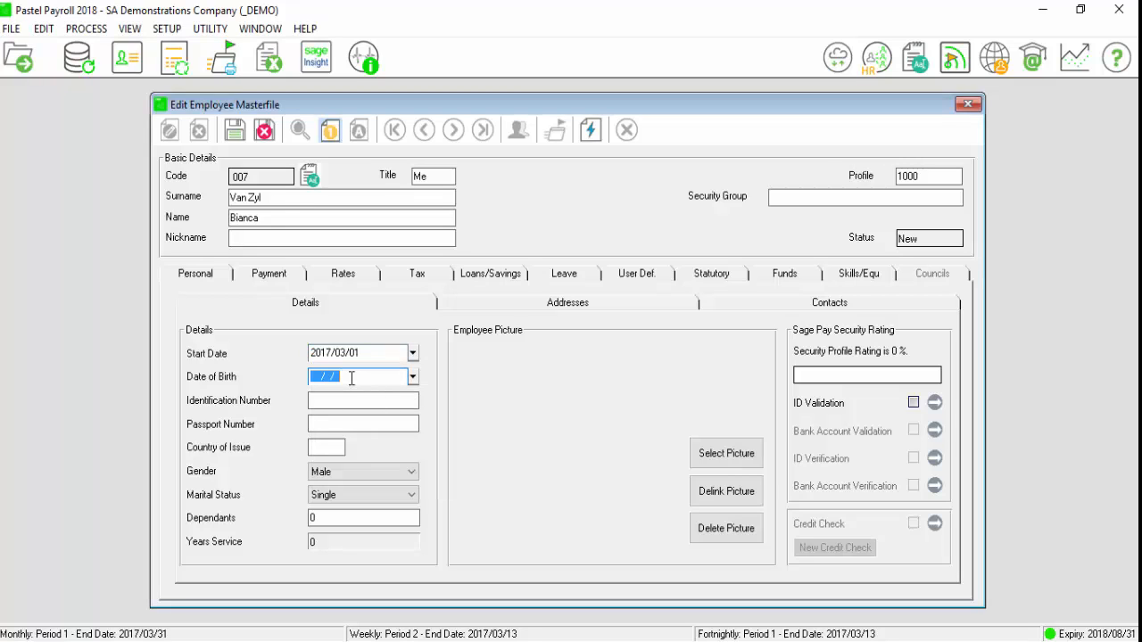
text(1)
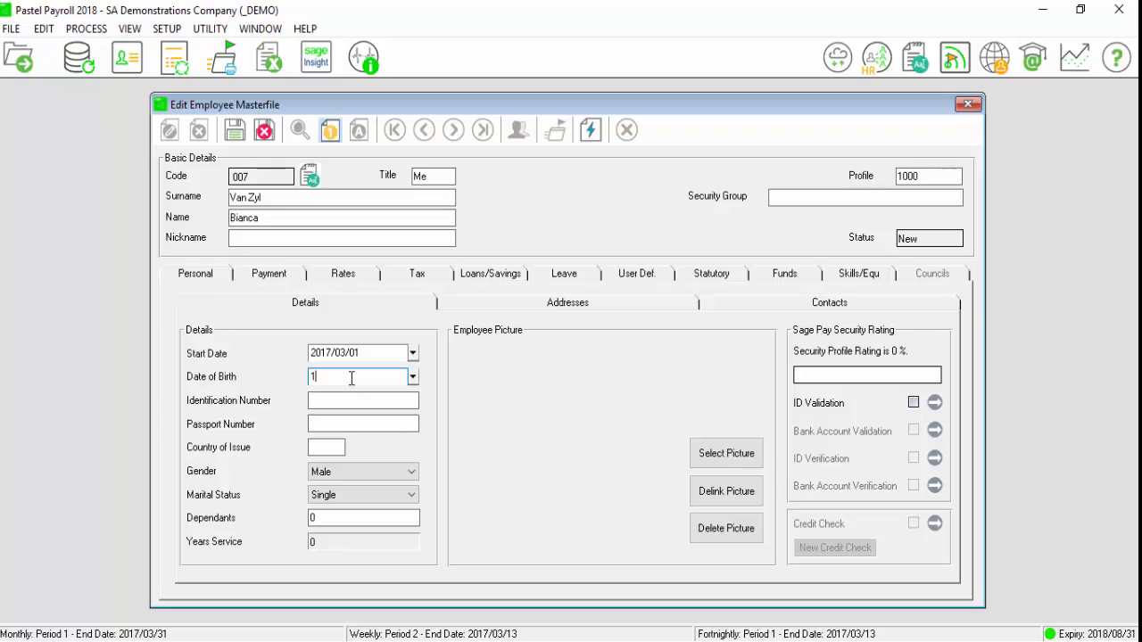
text(974)
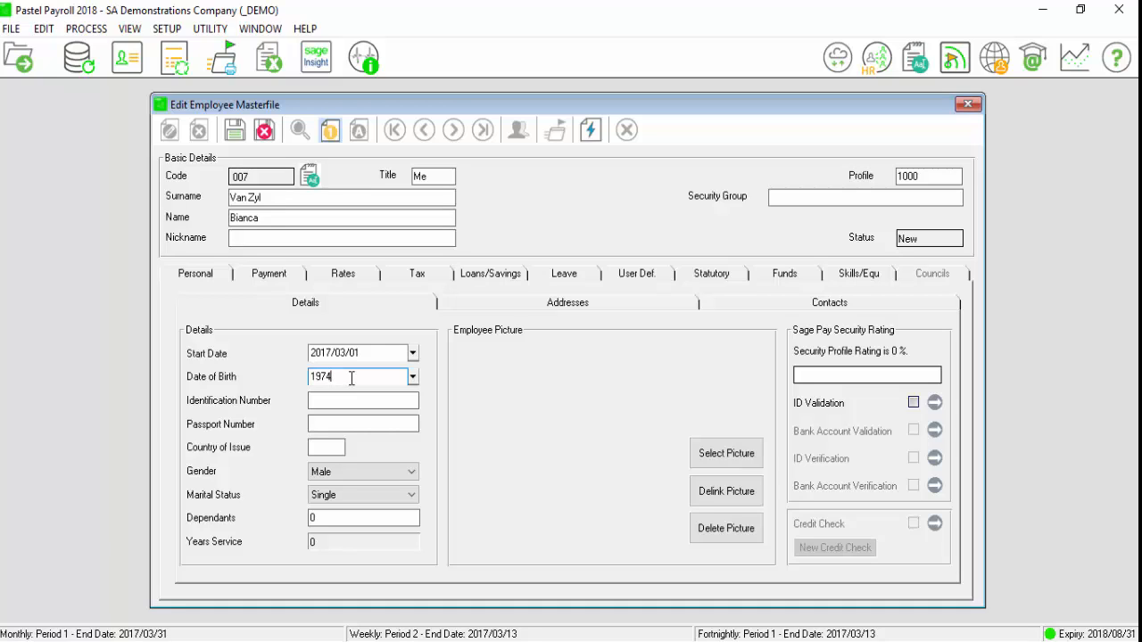
text(/04)
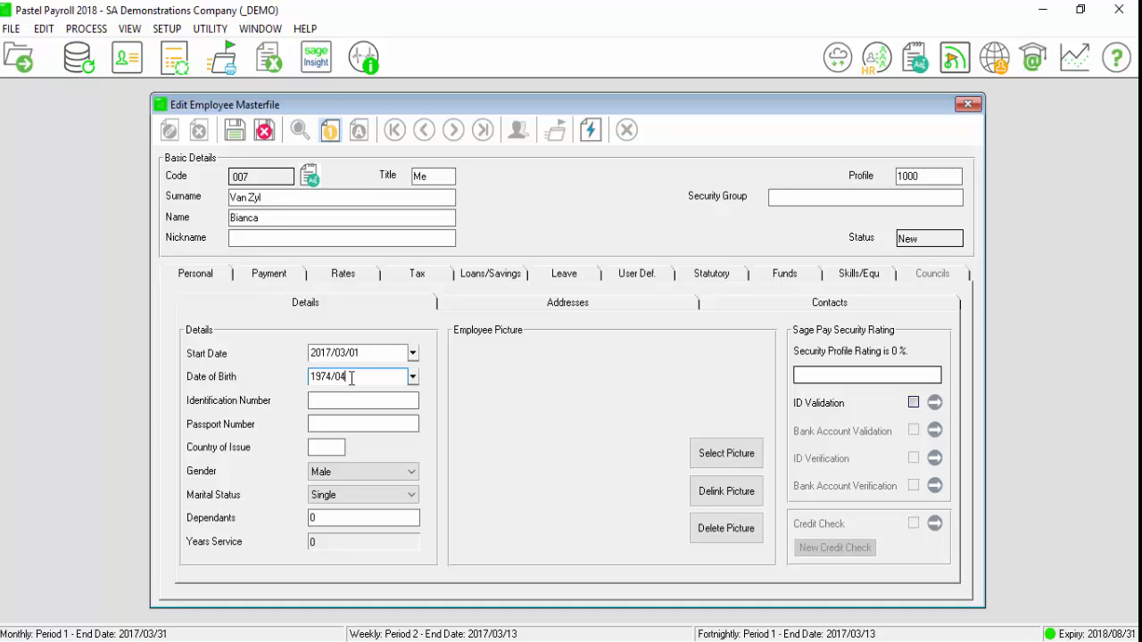
text(/02)
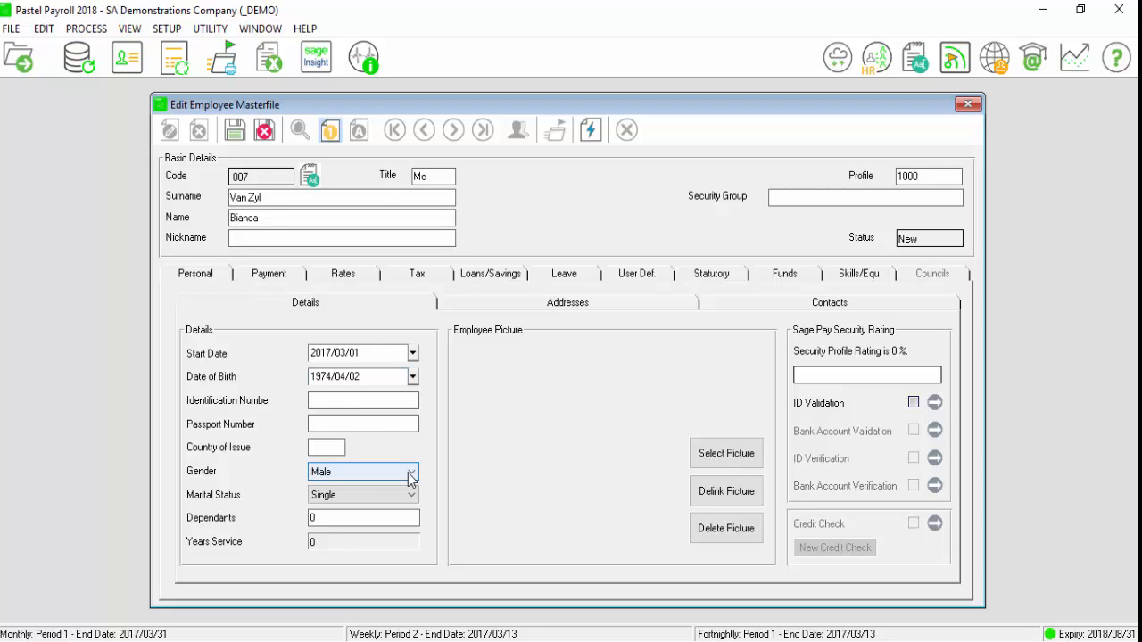
Step: Set gender to Female and marital status to Married
click(408, 472)
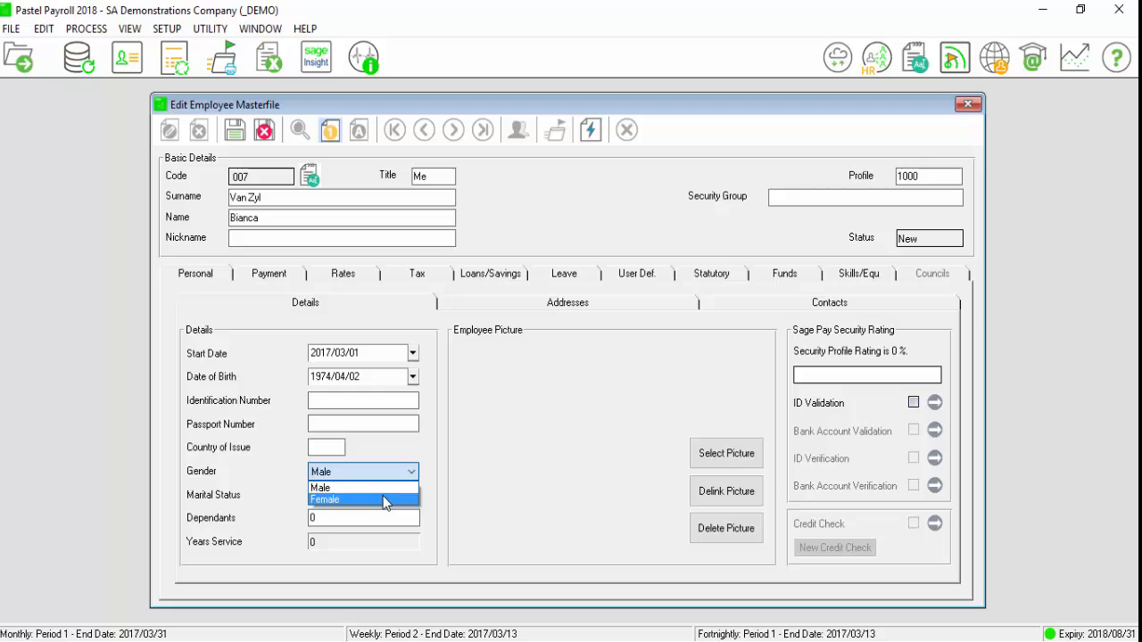
click(386, 500)
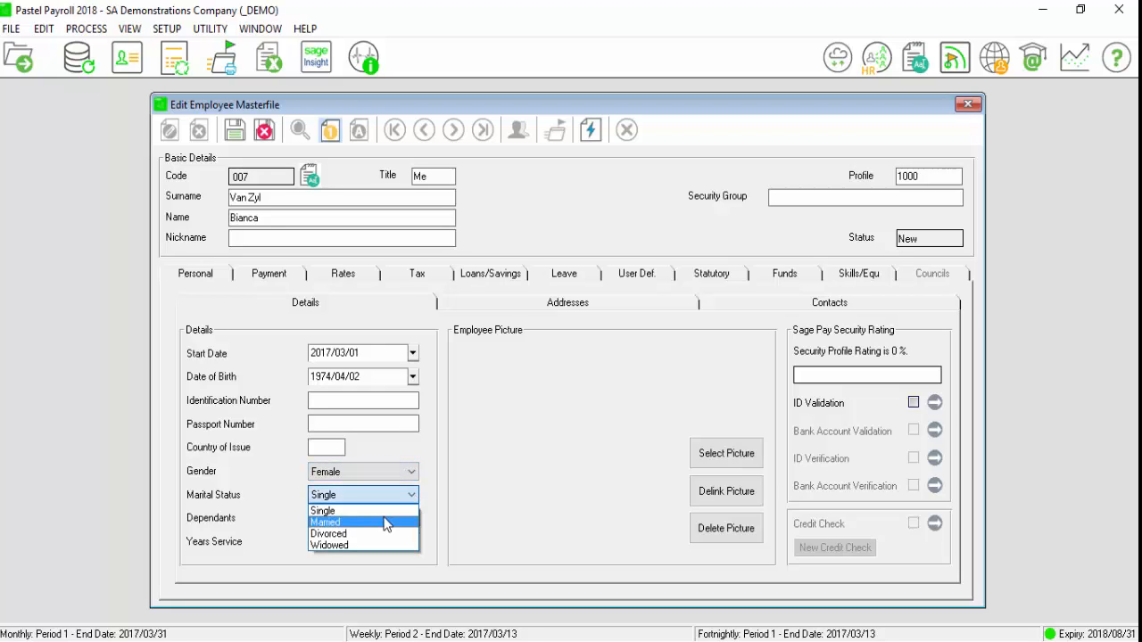
click(344, 522)
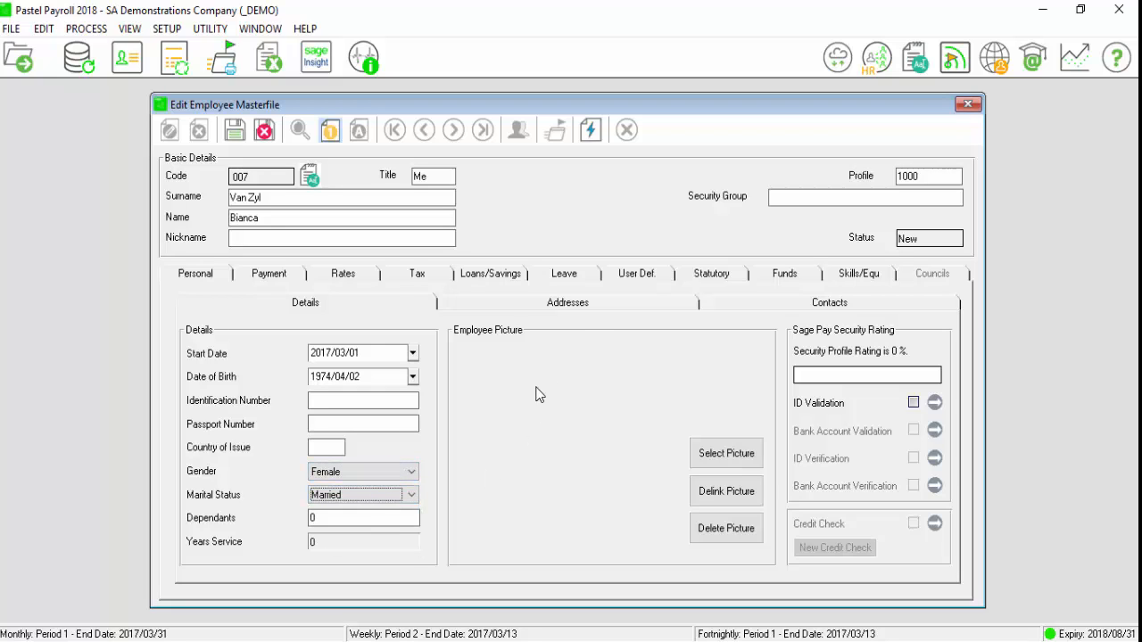
click(567, 301)
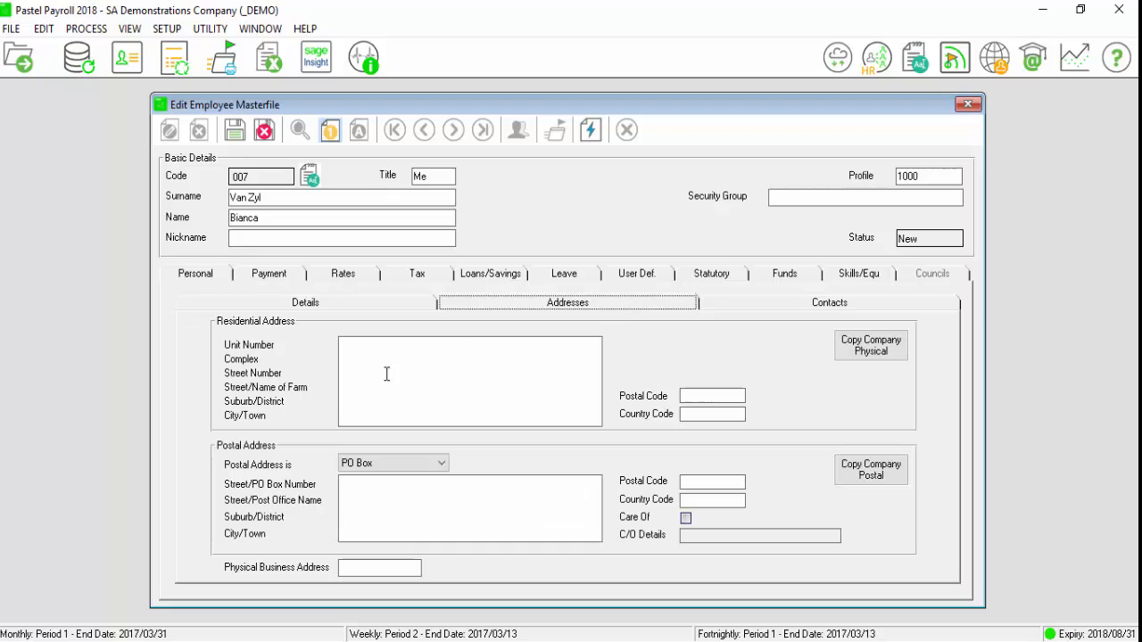
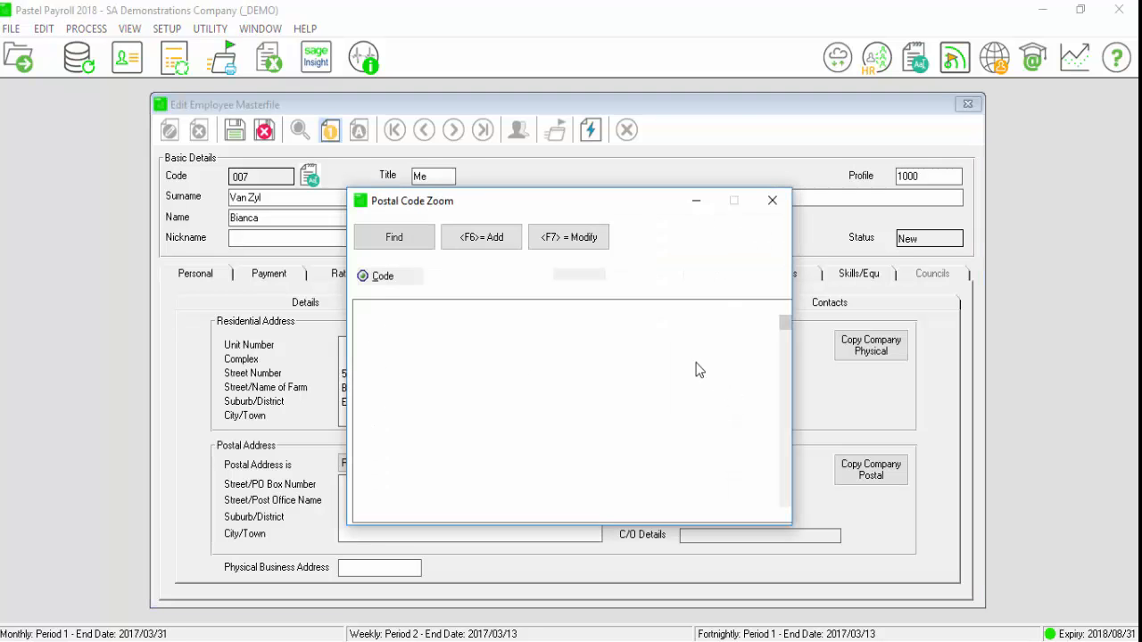
Step: Set postal code 0001 and country ZA, with postal address same as residential
click(771, 200)
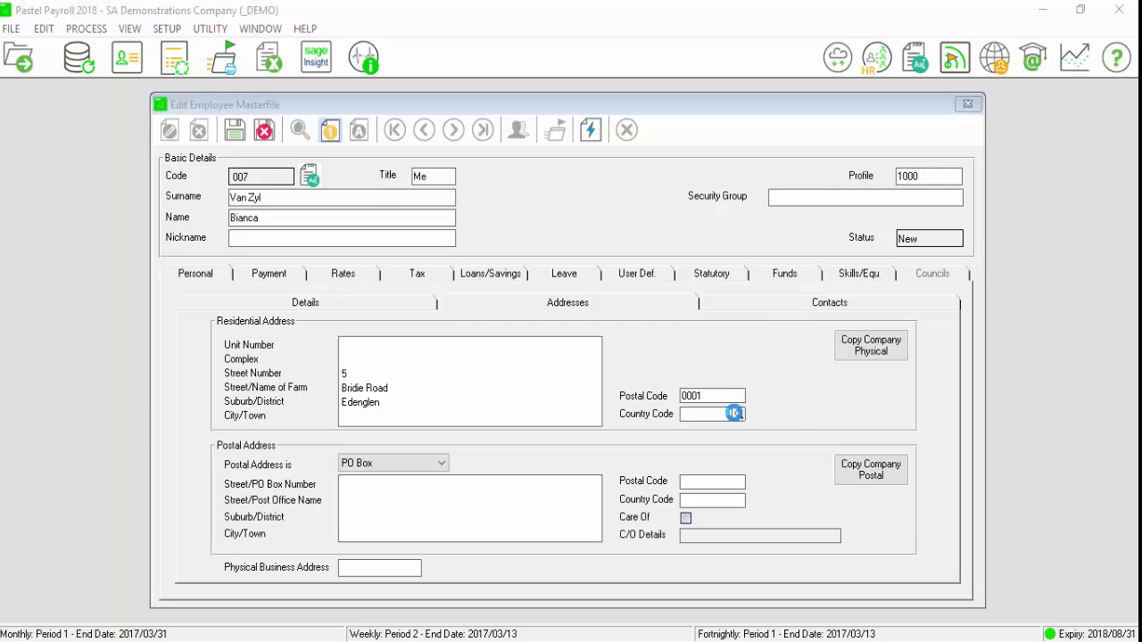
click(732, 413)
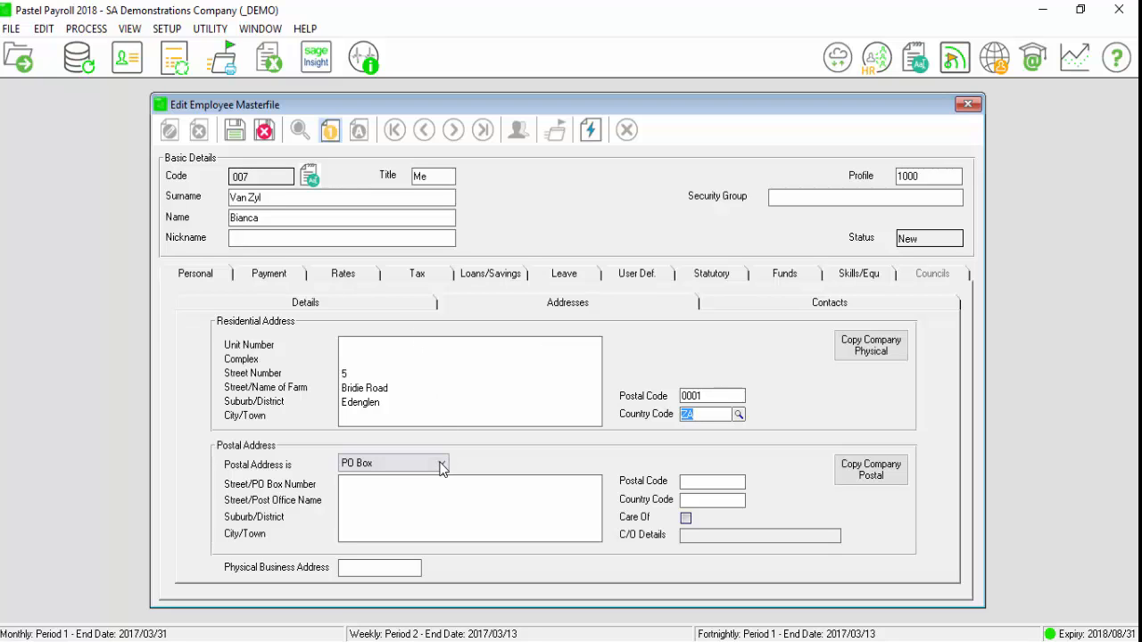
click(438, 463)
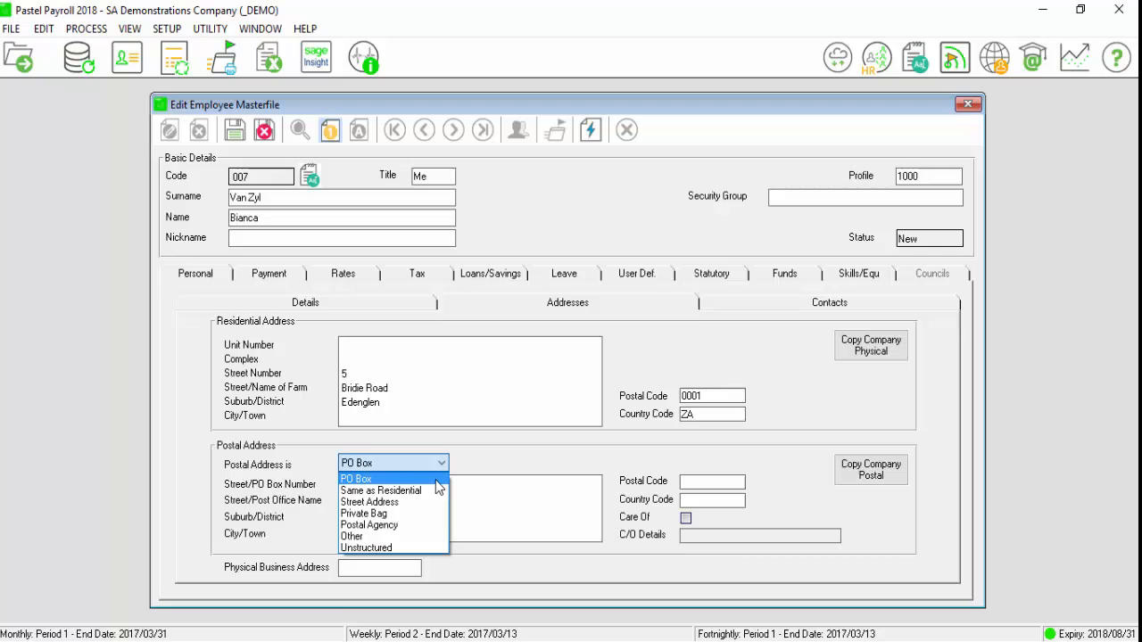
click(380, 490)
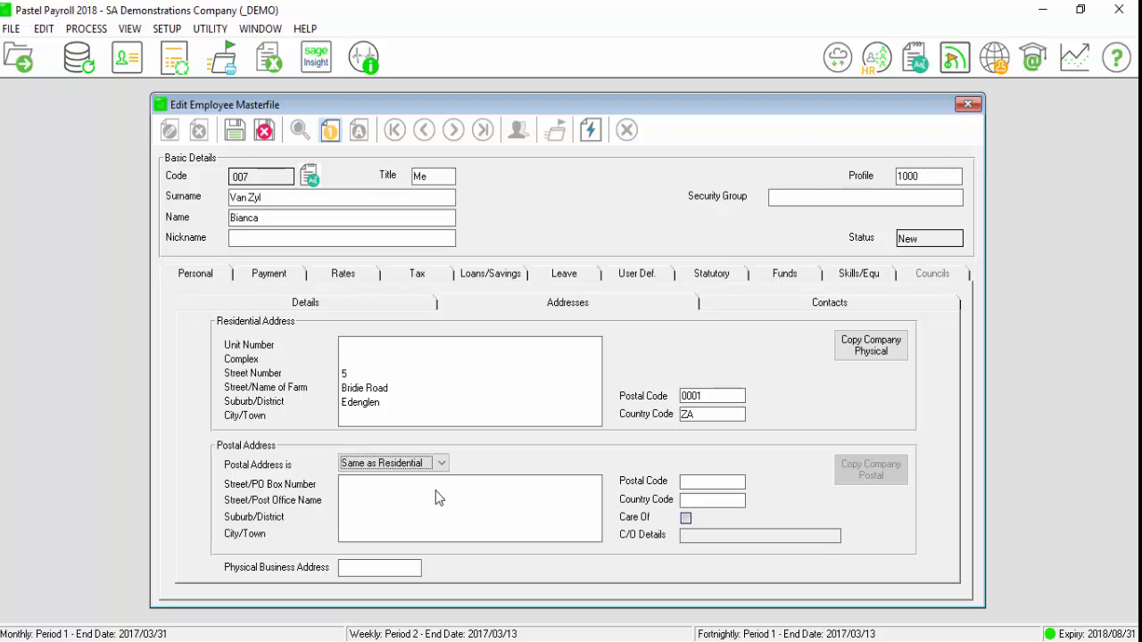
mouse_move(754, 315)
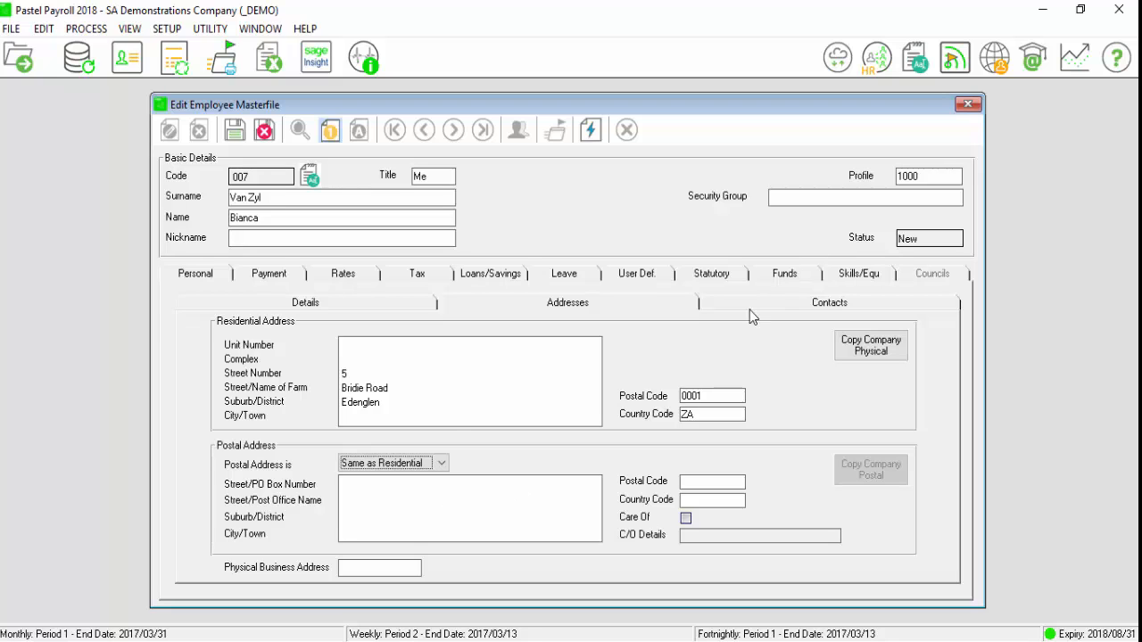
click(828, 302)
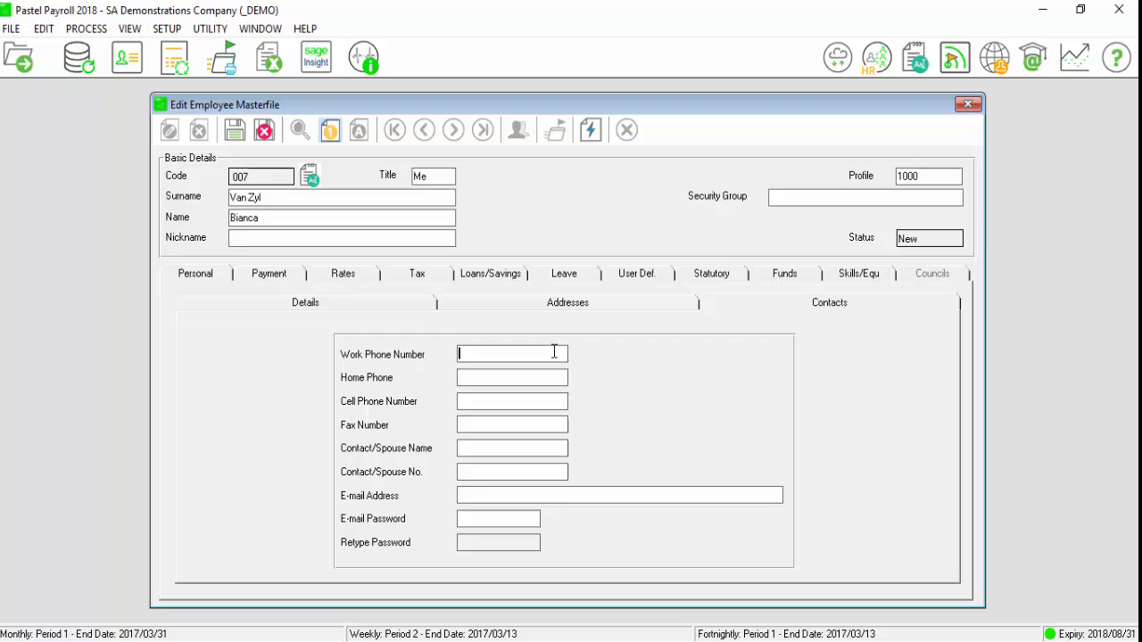
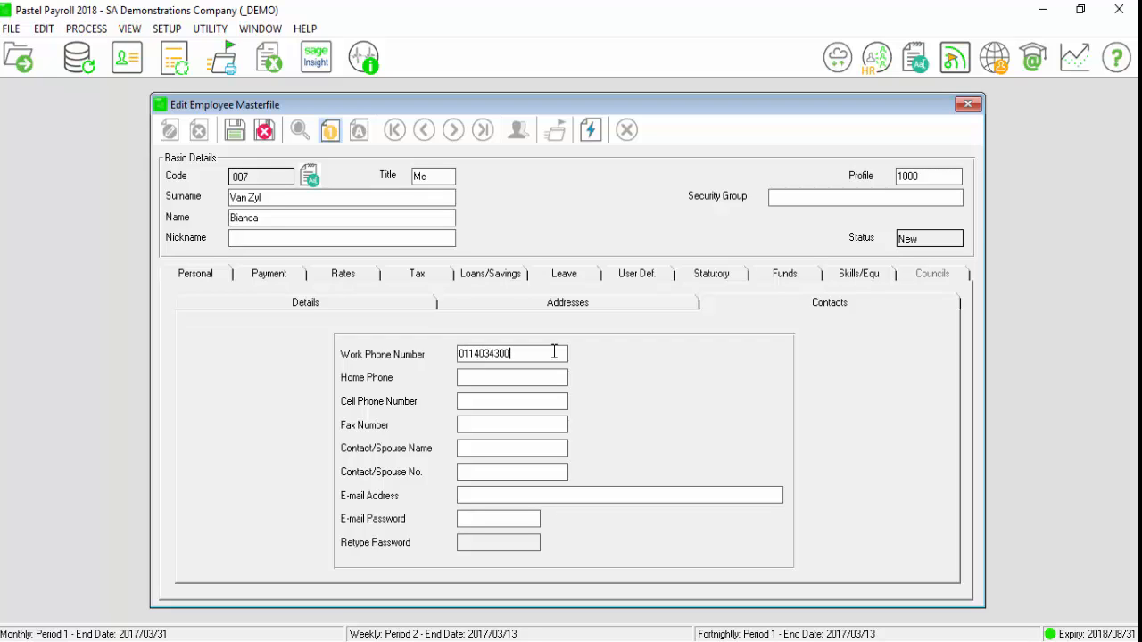
click(511, 496)
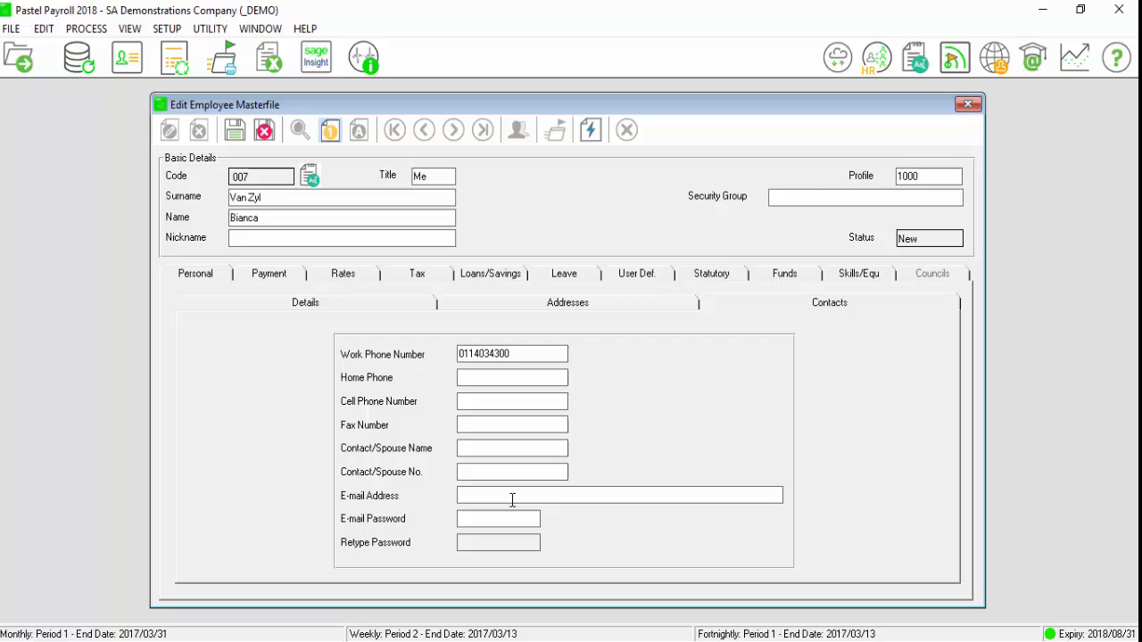
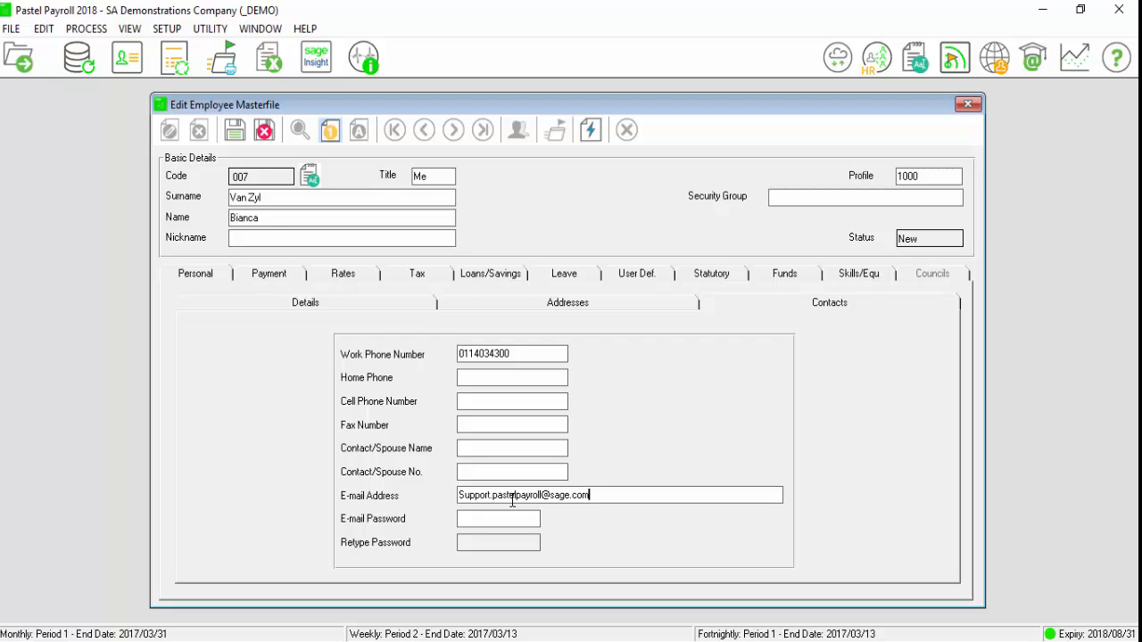
click(269, 273)
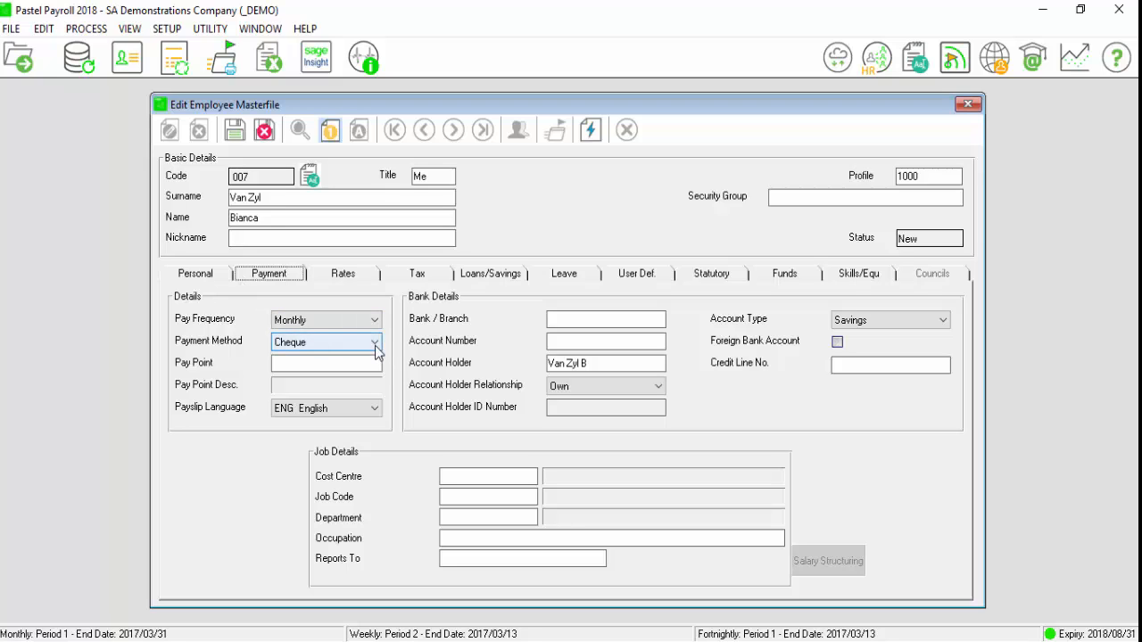
Step: Keep Cheque as the payment method and enter pay point 0001
click(379, 341)
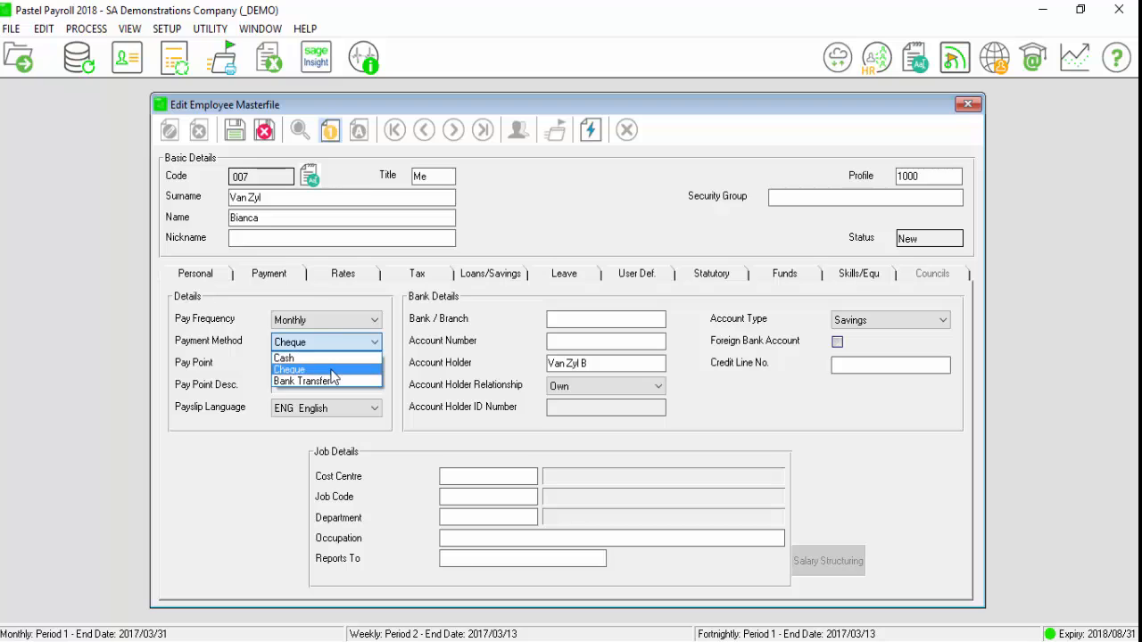
click(320, 368)
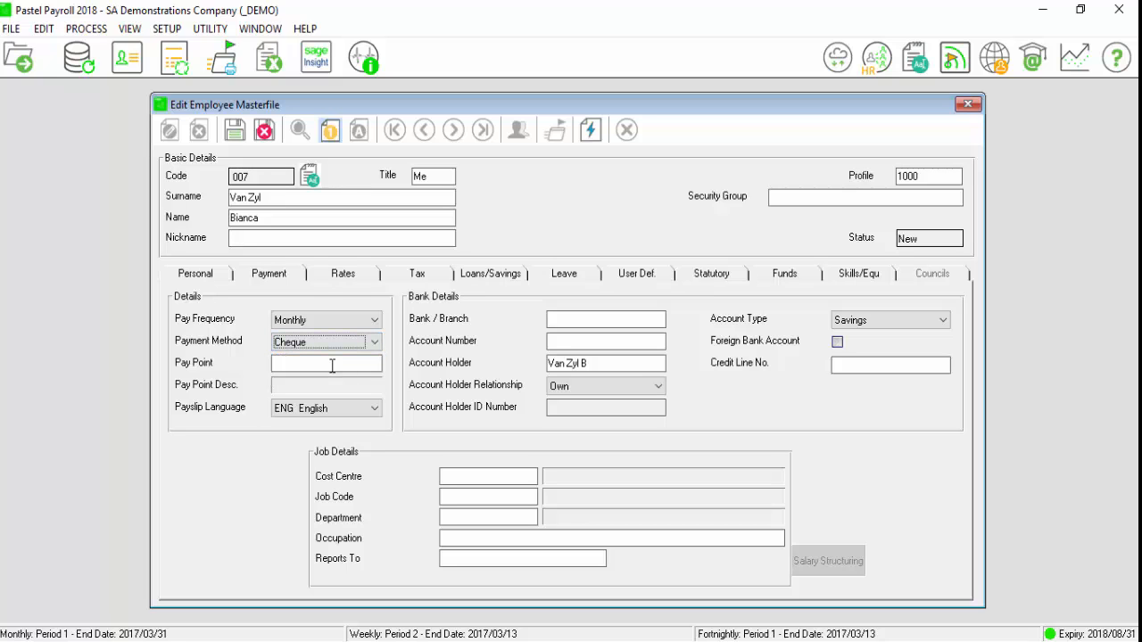
click(325, 363)
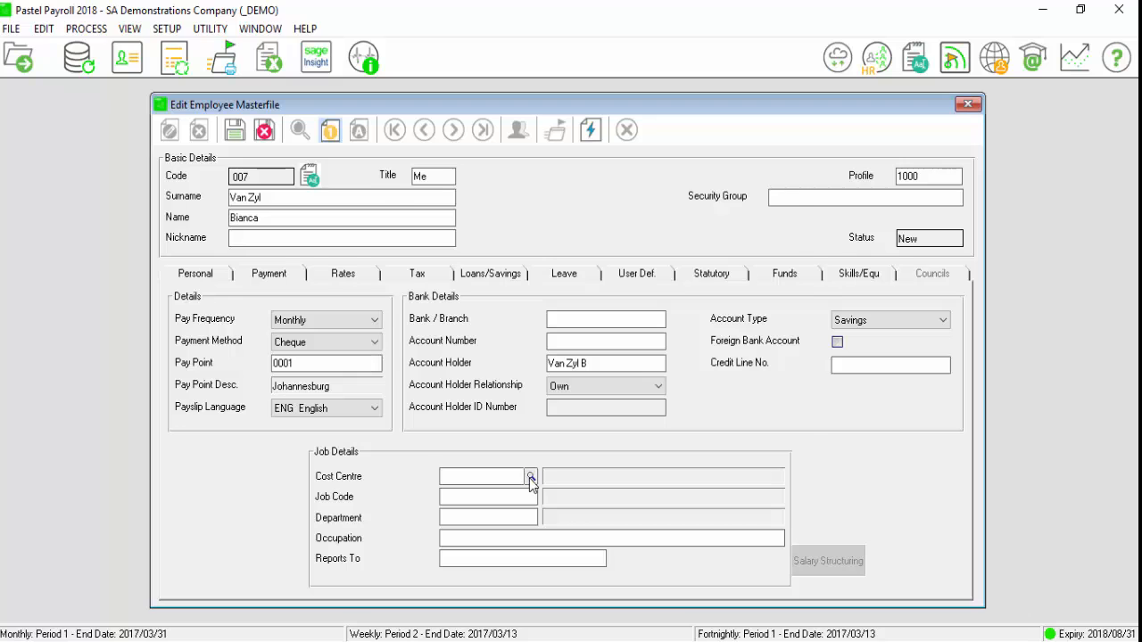
Step: Assign job code 0002, the Support department and the Clerk occupation
click(529, 477)
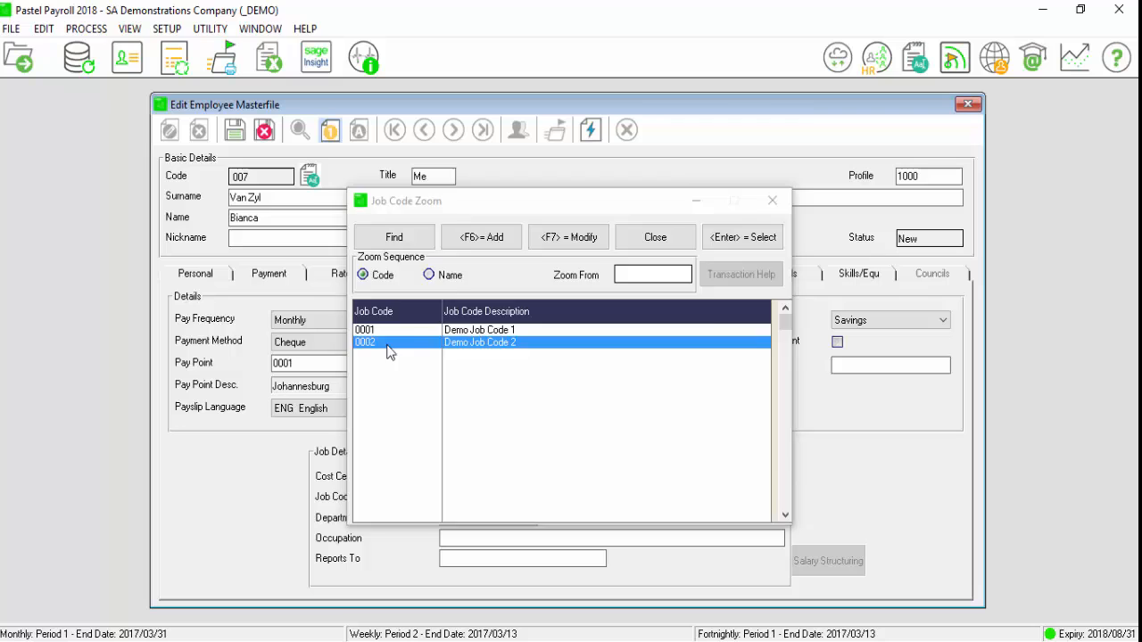
double_click(390, 342)
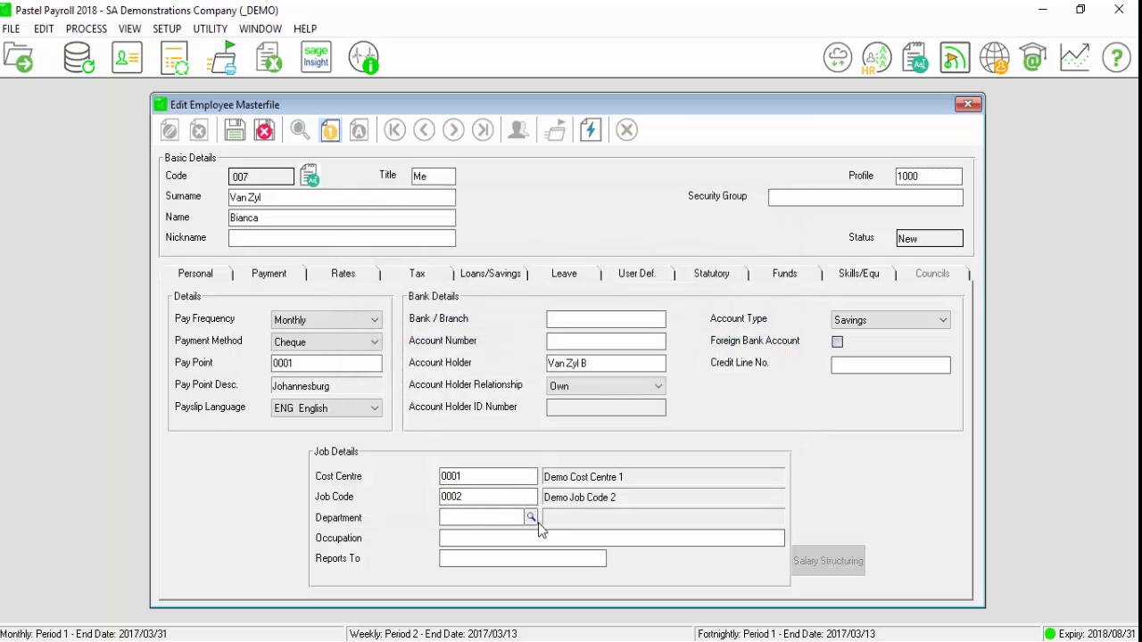
click(530, 518)
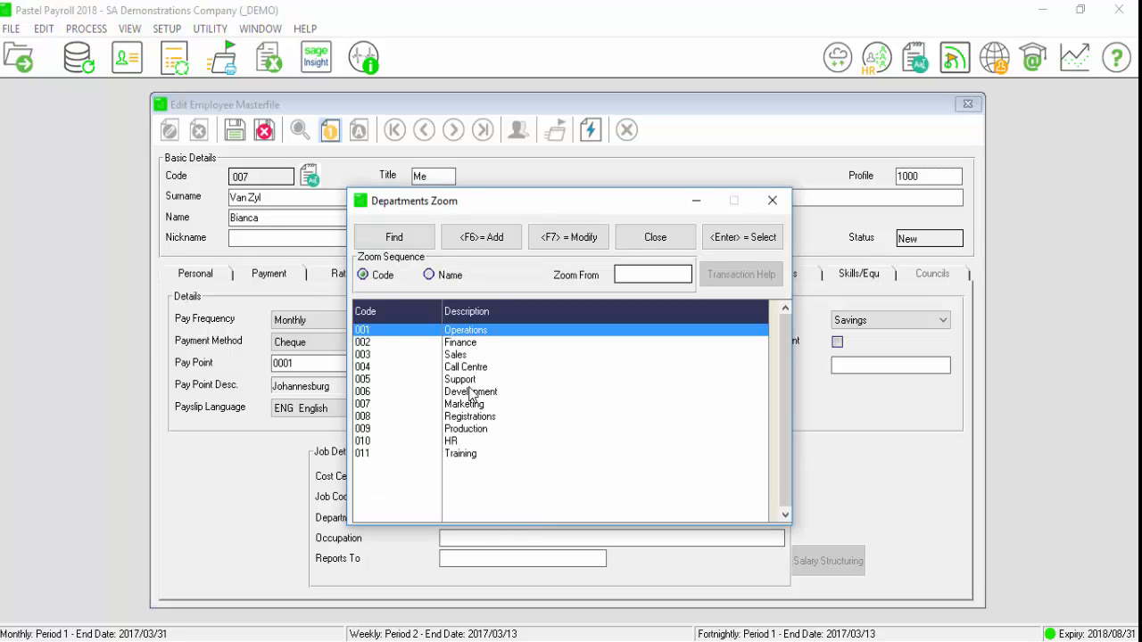
click(459, 379)
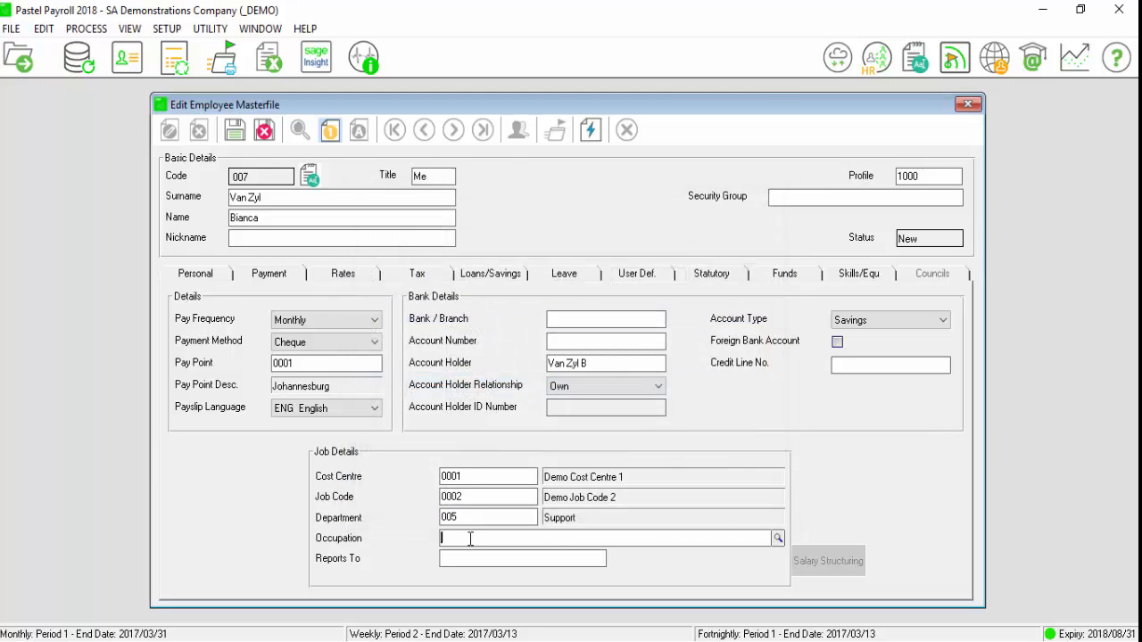
click(774, 536)
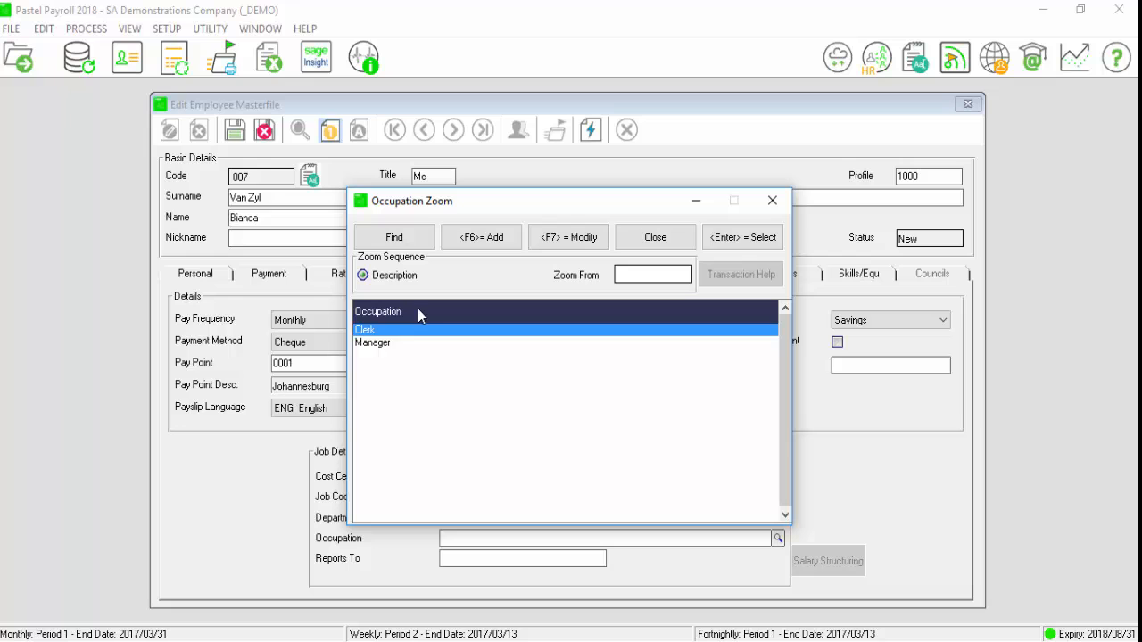
double_click(364, 330)
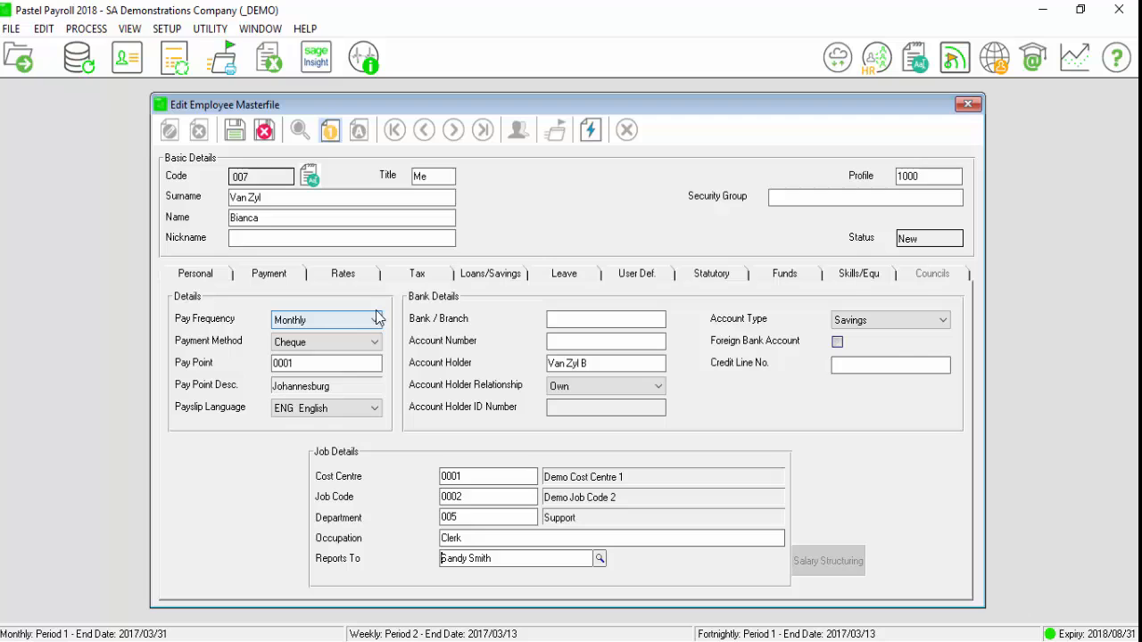
click(341, 273)
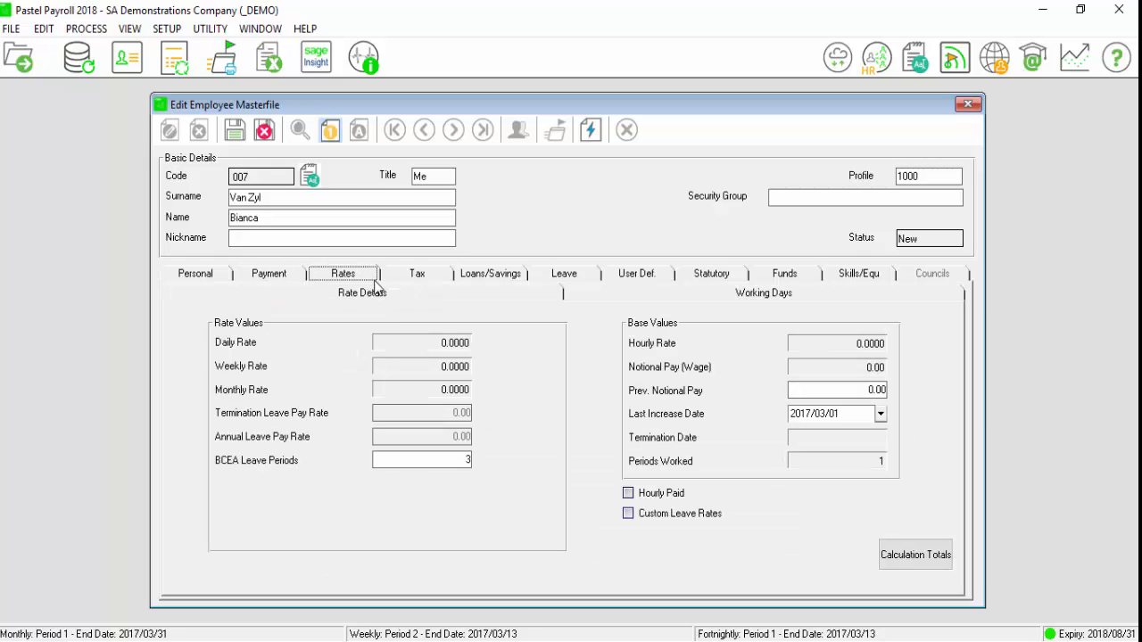
Step: Under Working Days, enter 8 average hours per day and 40 hours per week
click(763, 293)
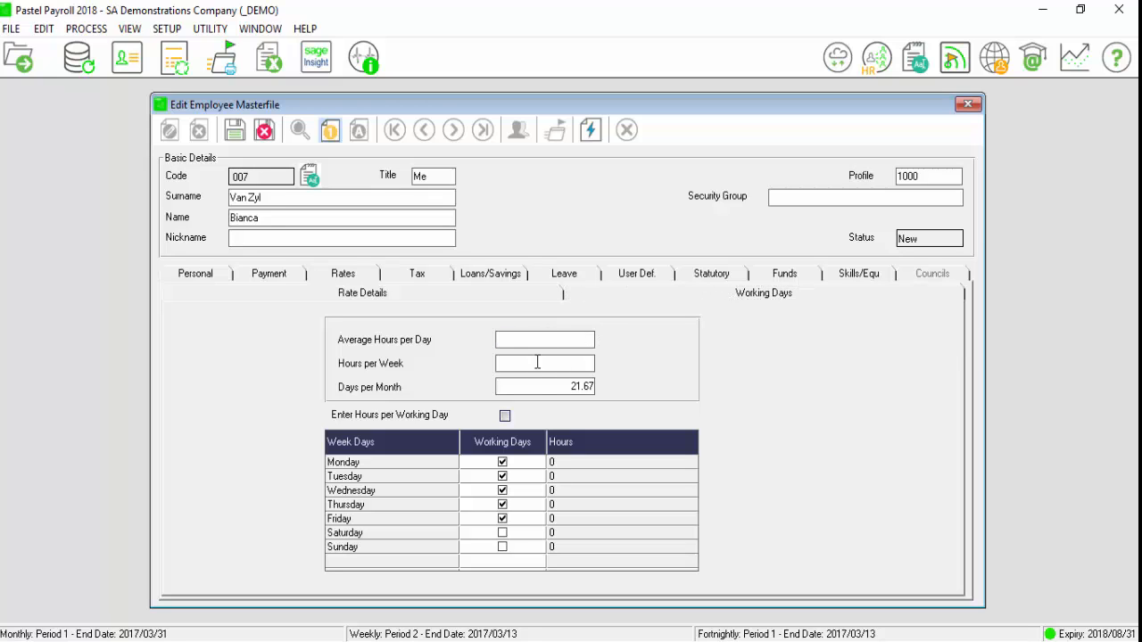
click(544, 386)
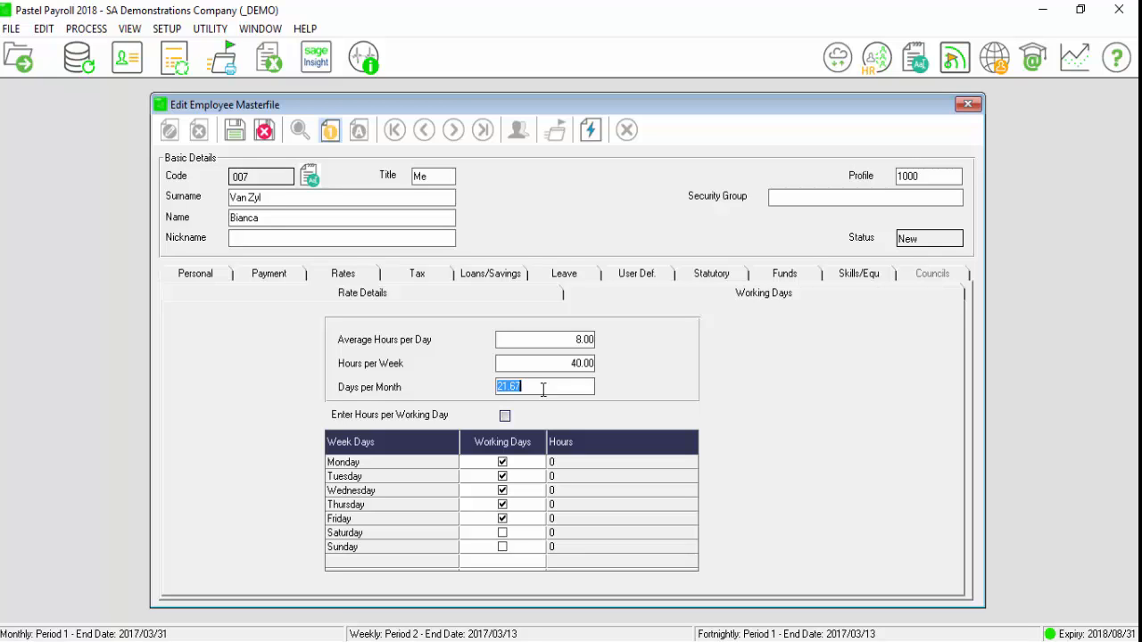
mouse_move(446, 281)
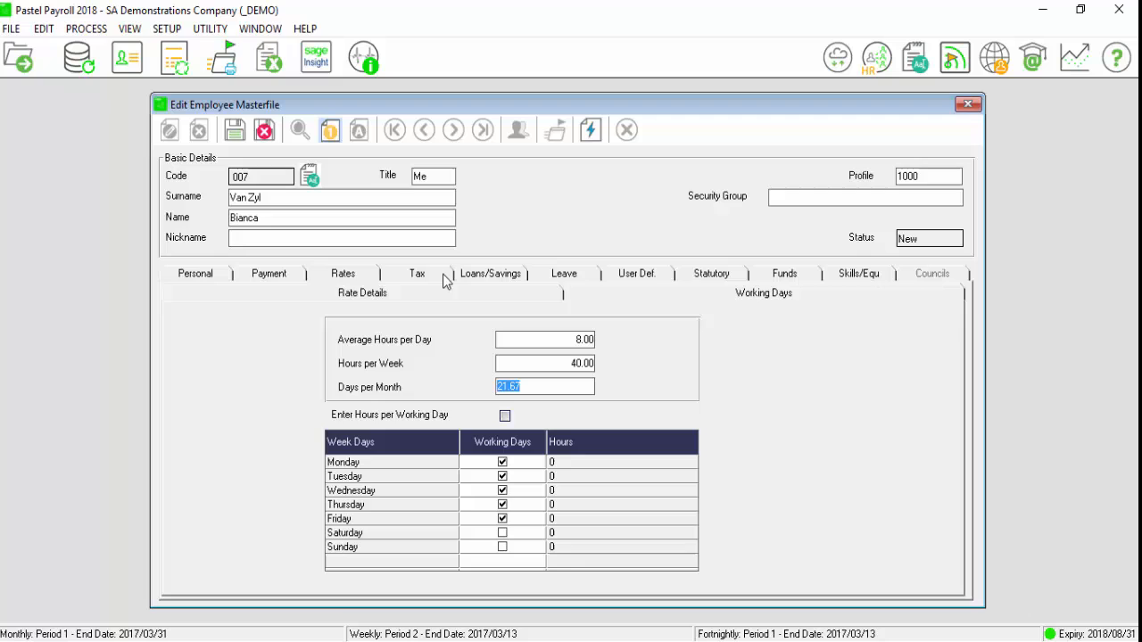
click(415, 273)
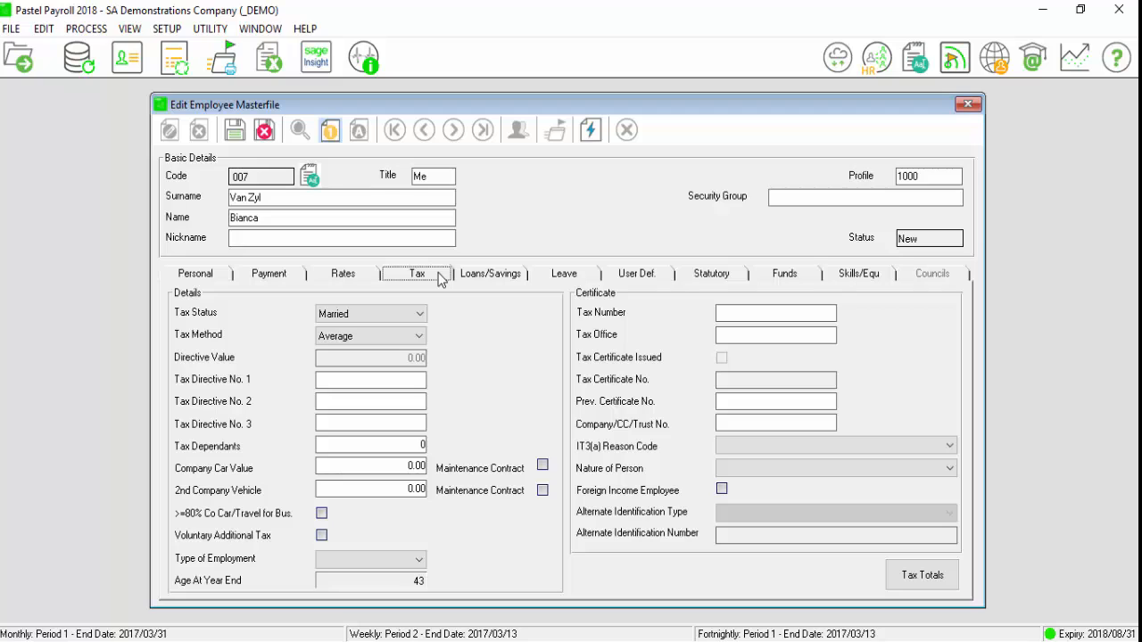
Step: On the Tax tab, choose Permanent employment and B-Individual without ID/Passport
click(415, 558)
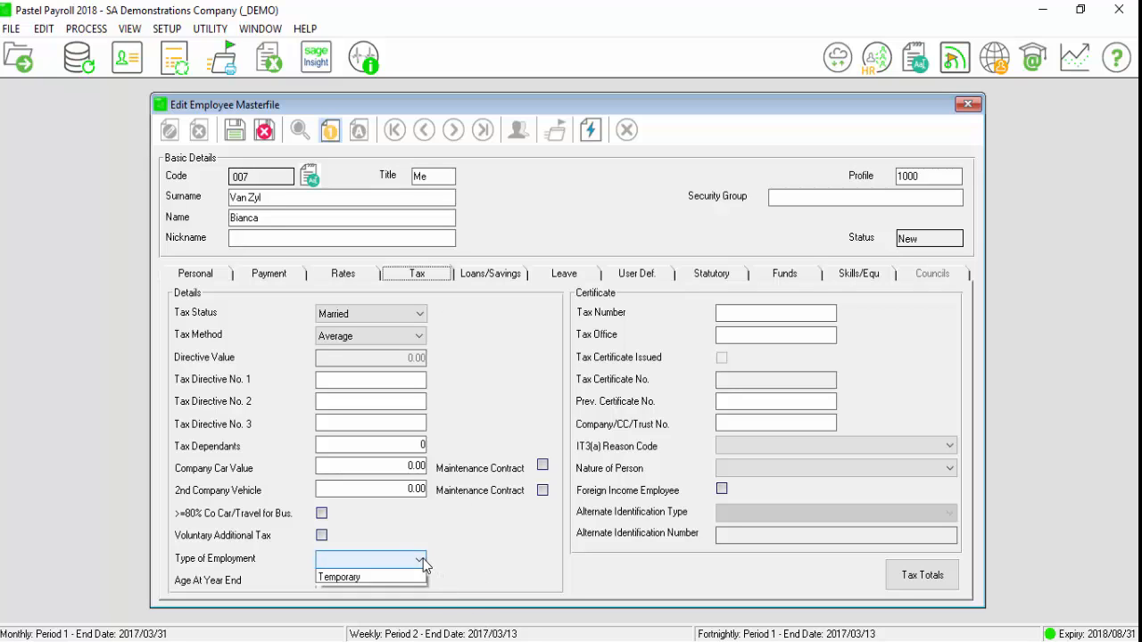
click(369, 558)
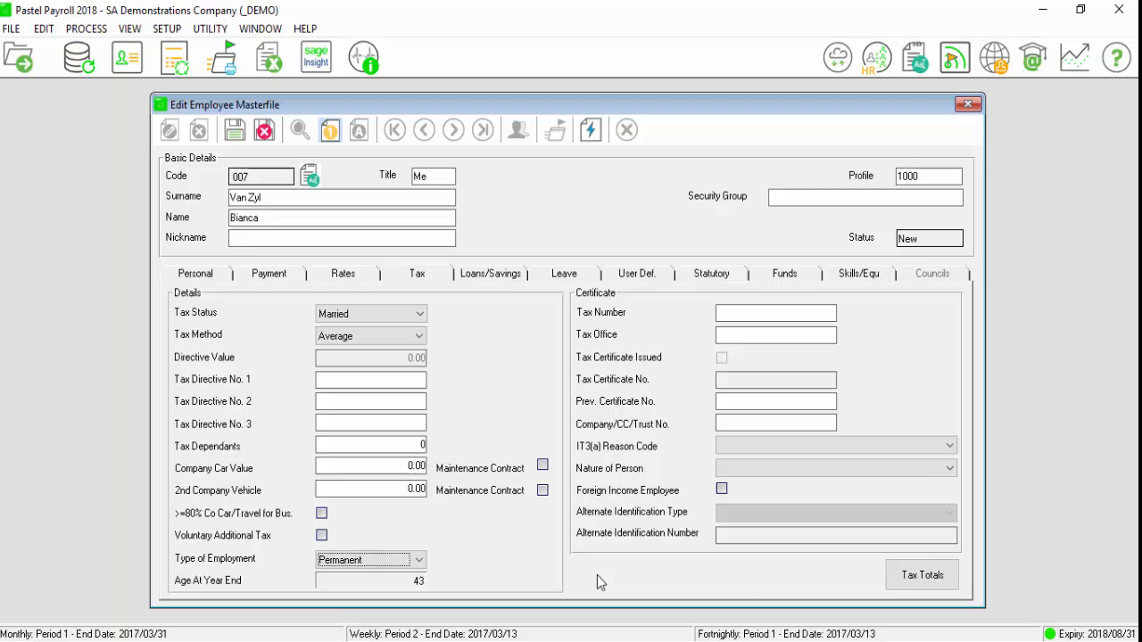
click(947, 468)
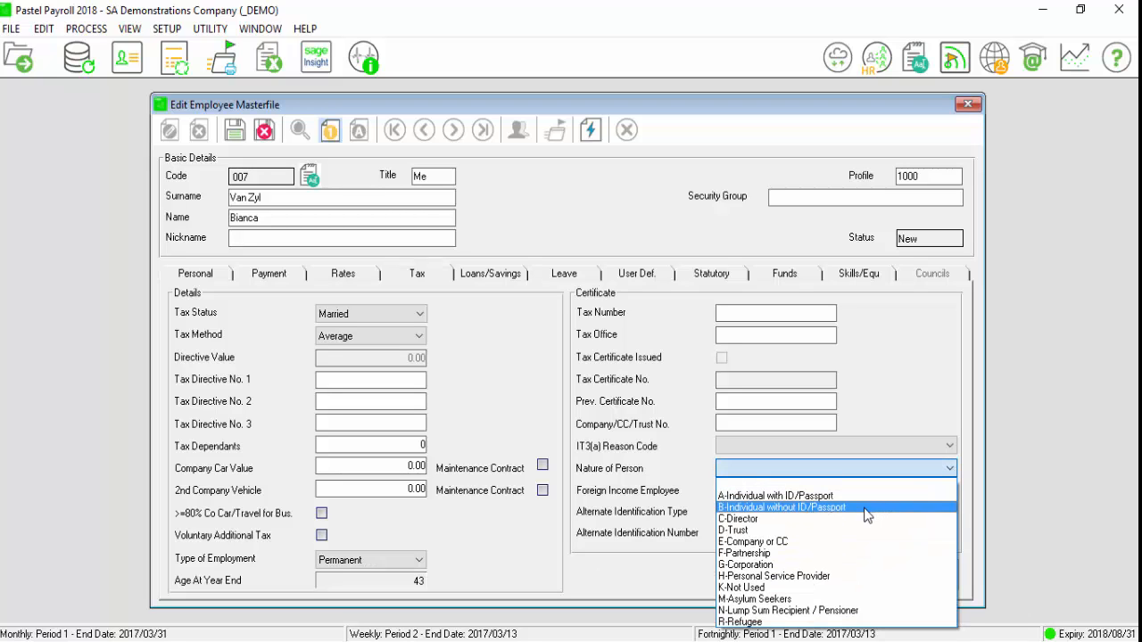
click(791, 508)
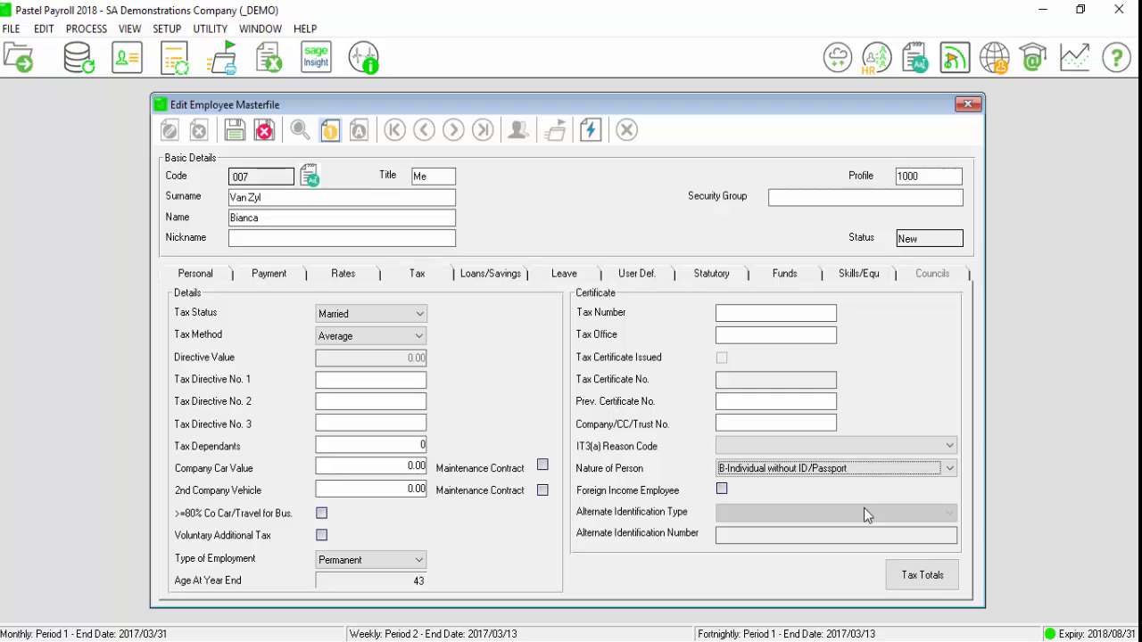
mouse_move(588, 278)
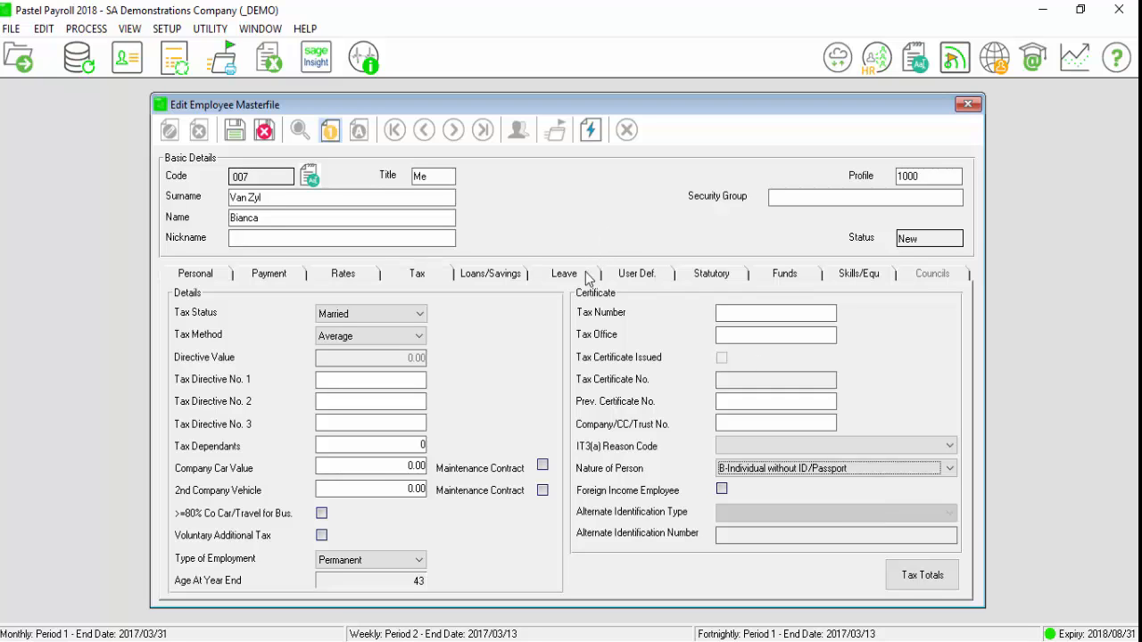
click(564, 273)
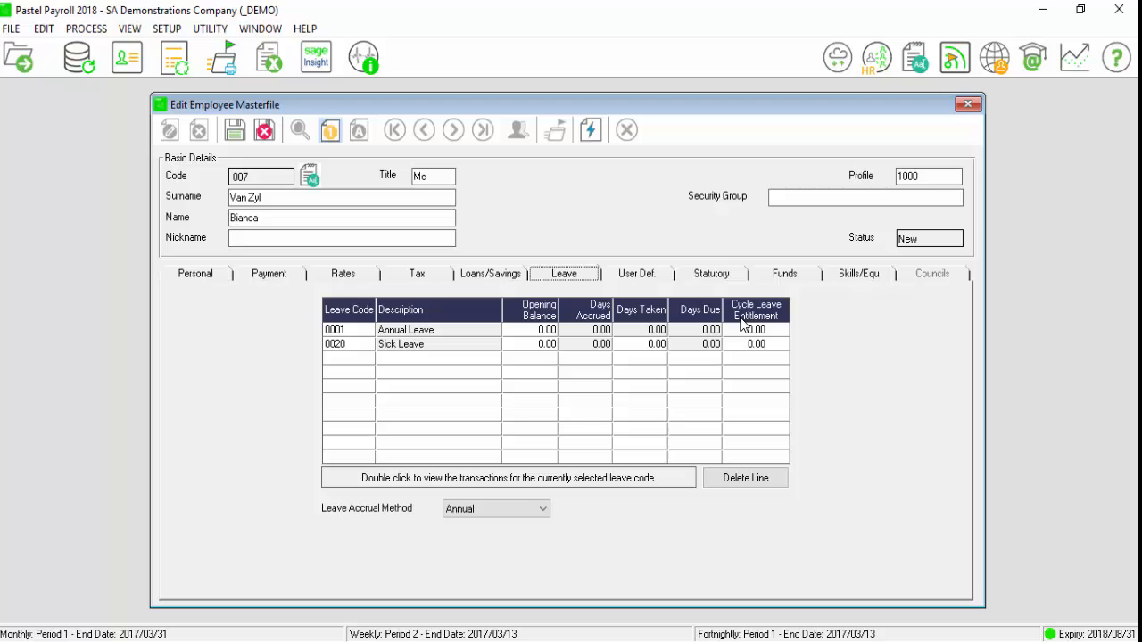
Step: Enter leave entitlements of 15 annual, 30 sick and 3 family responsibility days
click(755, 330)
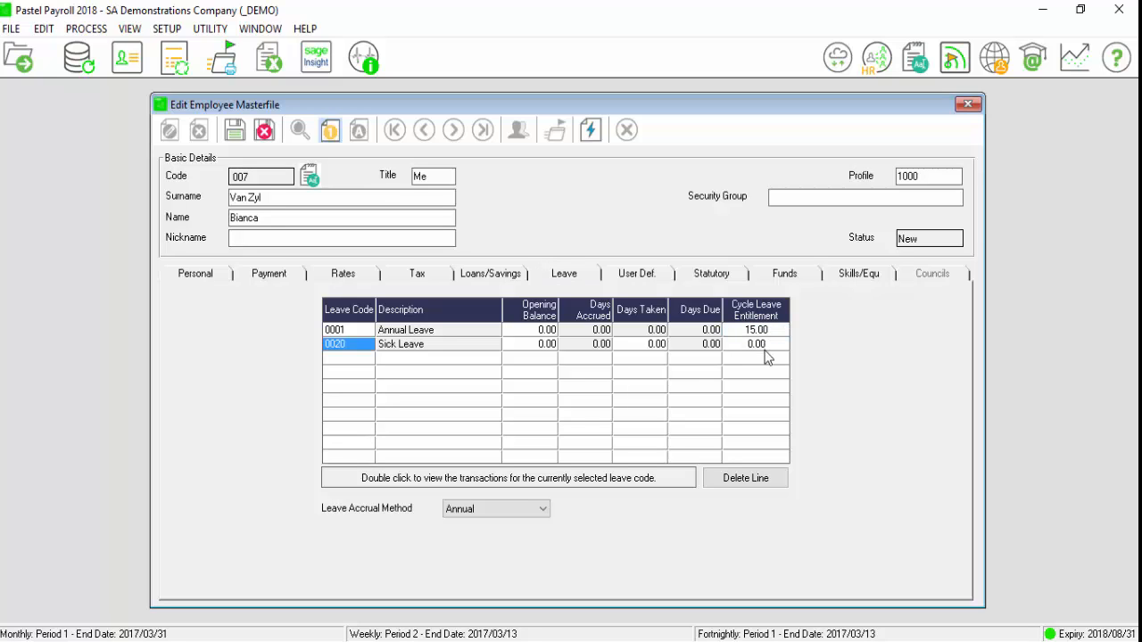
click(755, 343)
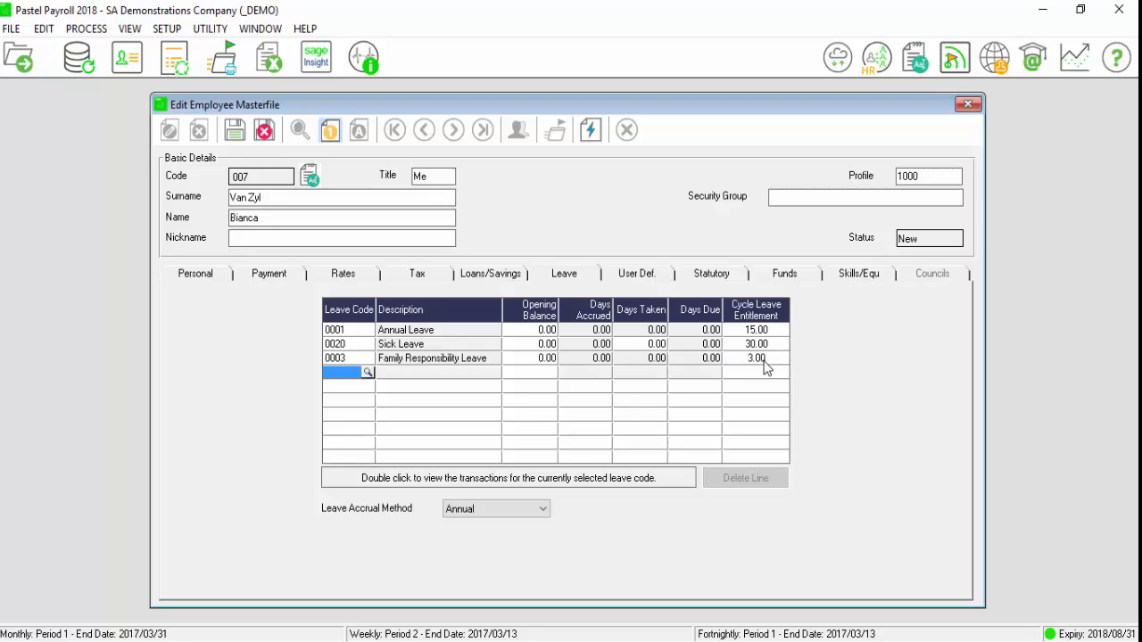
mouse_move(686, 279)
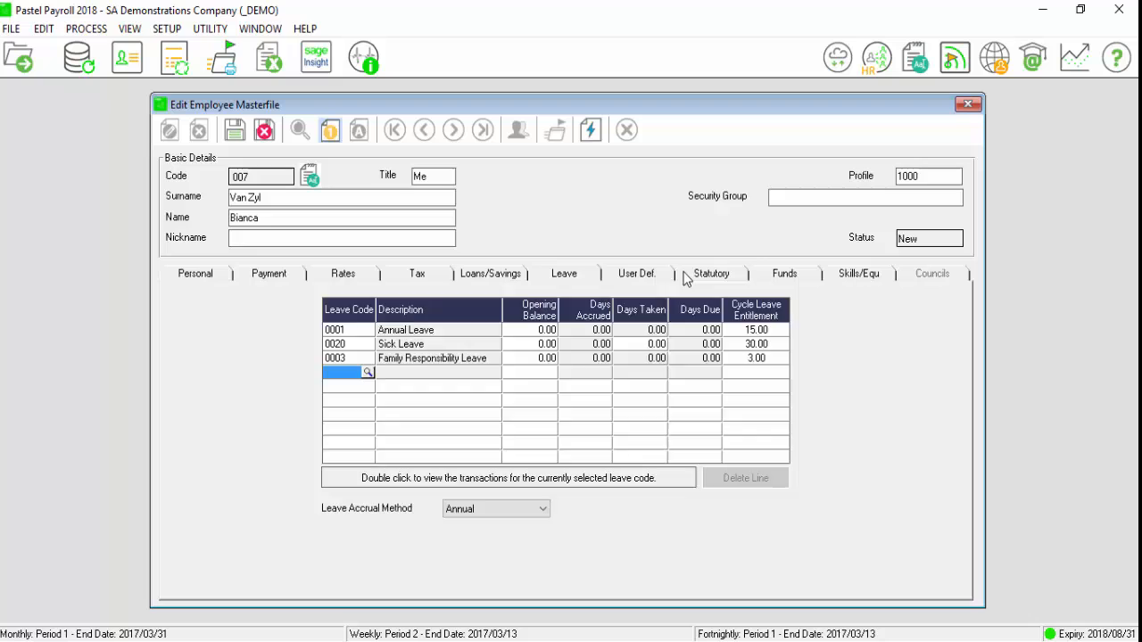
click(709, 273)
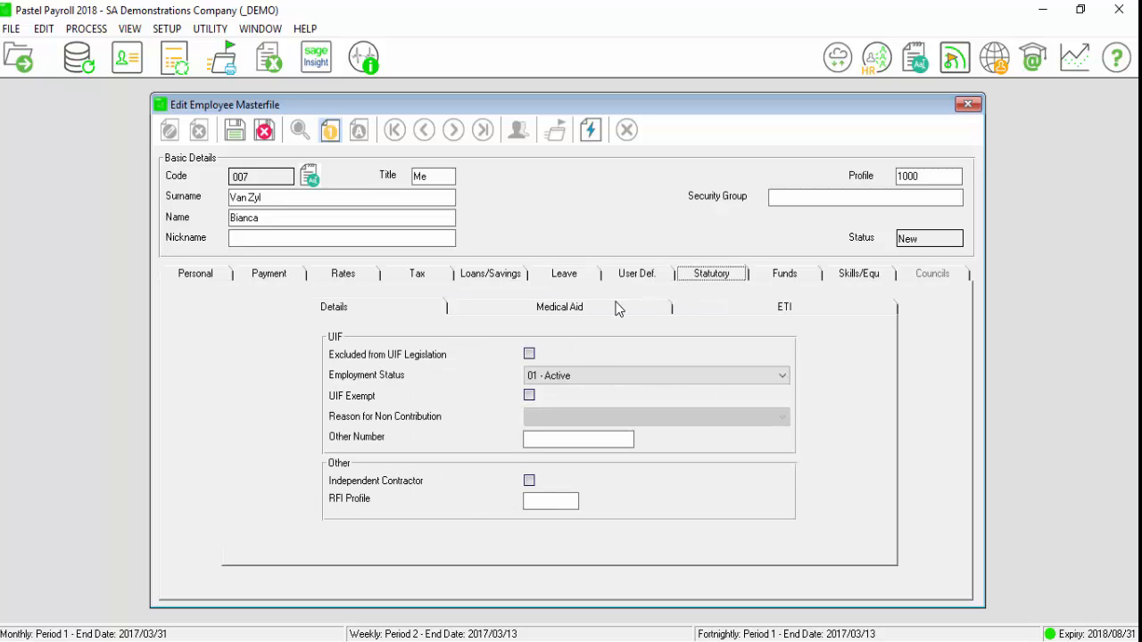
Step: Enter 2 medical aid beneficiaries and accept adding medical aid payslip transactions
click(559, 306)
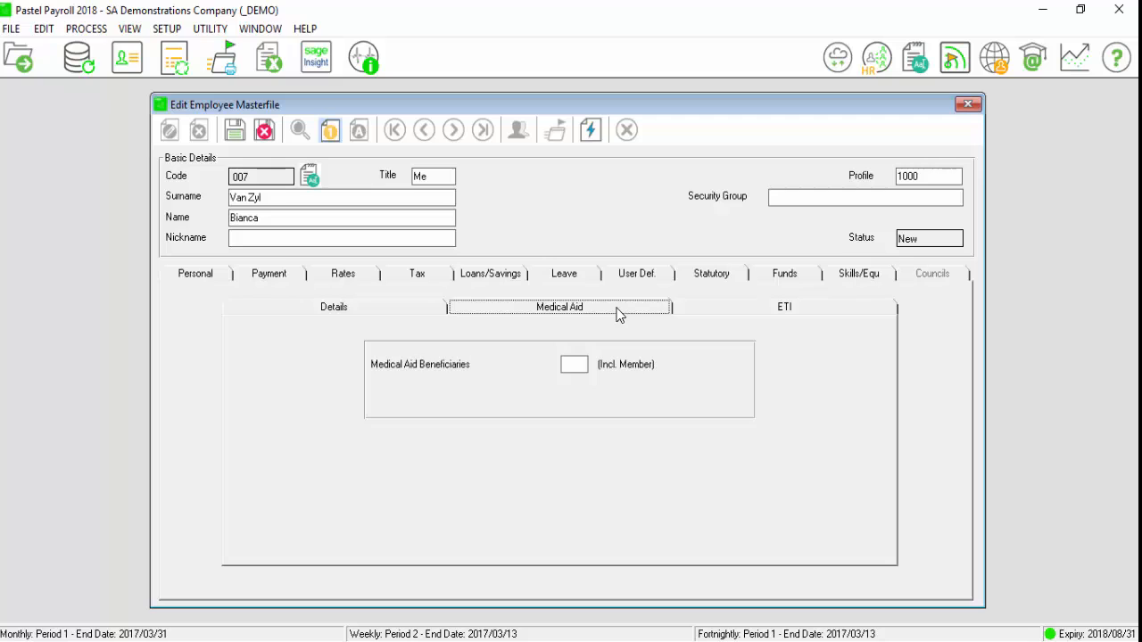
text(2)
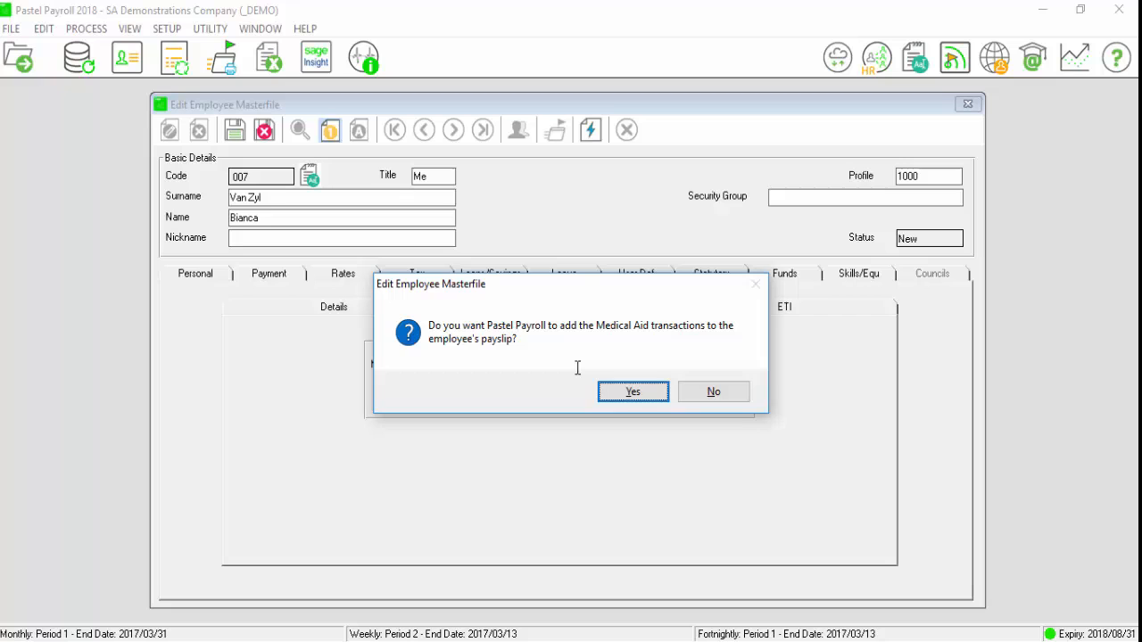
click(632, 391)
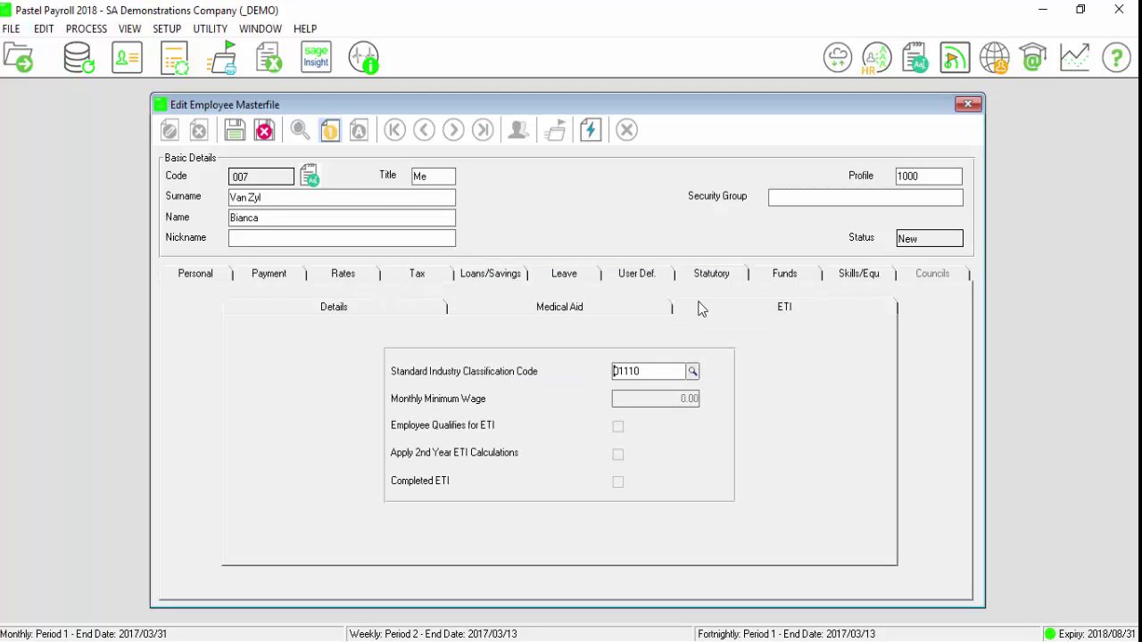
click(784, 273)
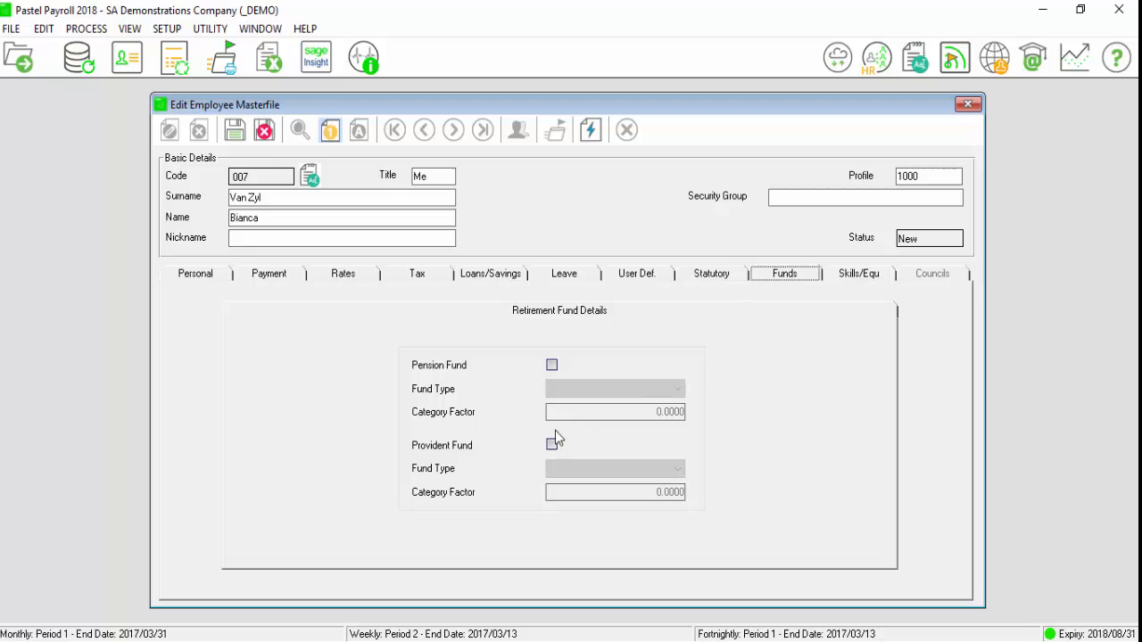
Step: Make employee 007 a Defined Contribution provident fund member and bring up the Skills/Equity details
click(551, 445)
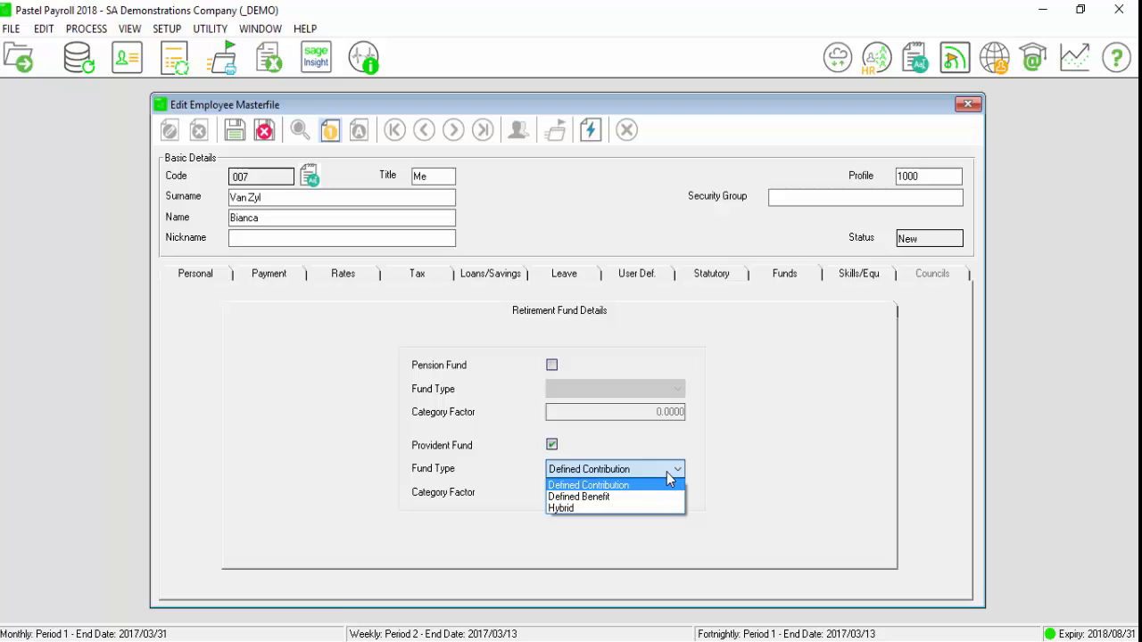
mouse_move(654, 491)
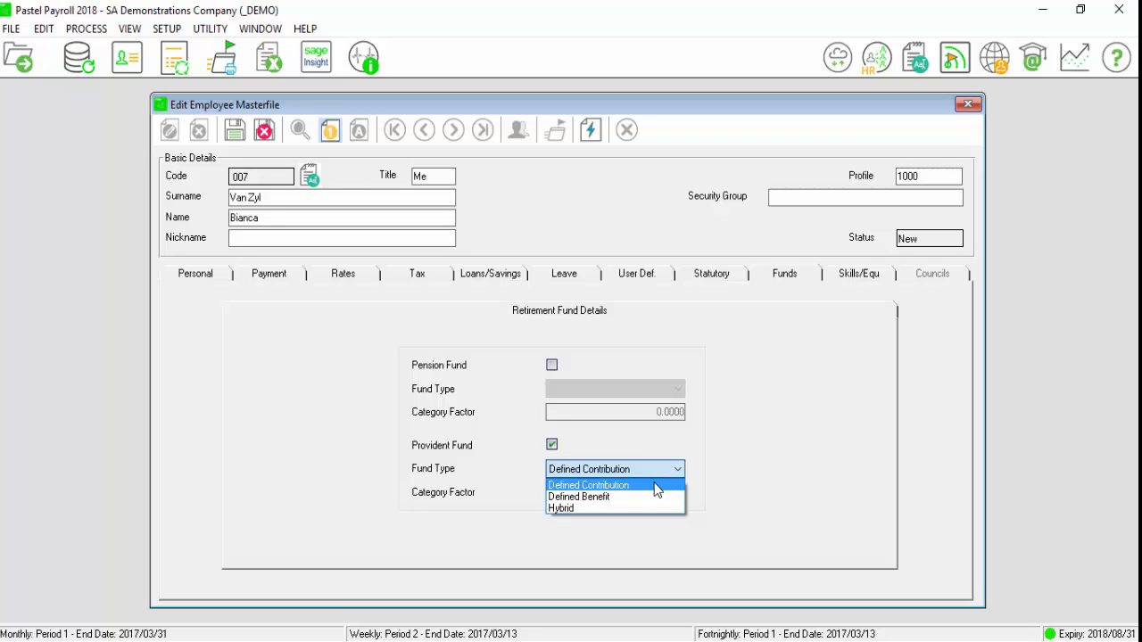
click(588, 485)
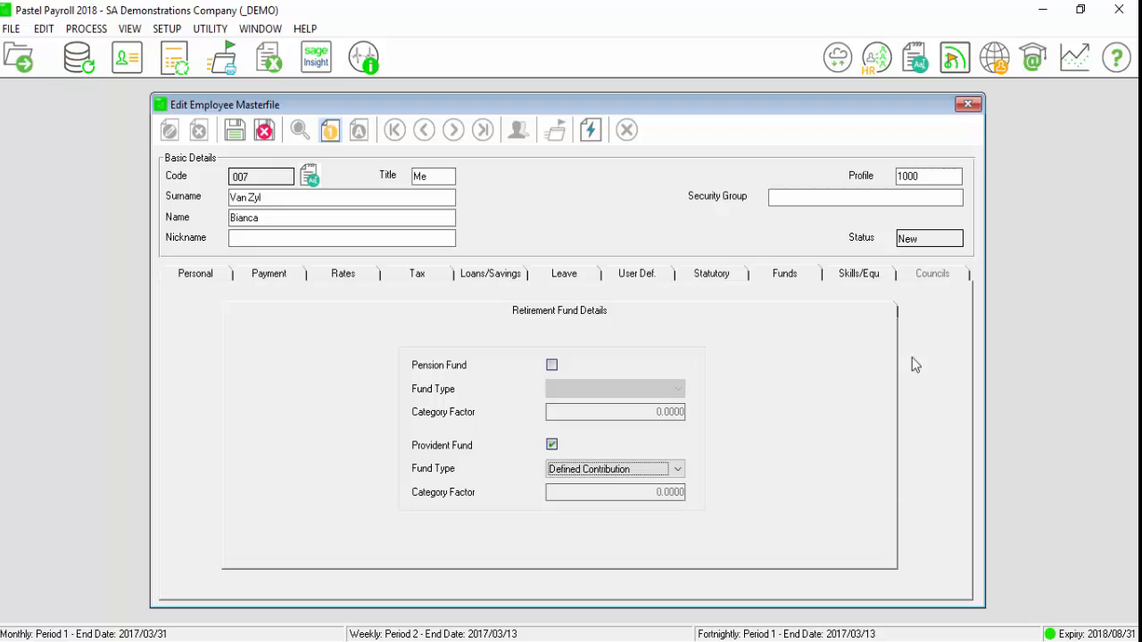
mouse_move(834, 281)
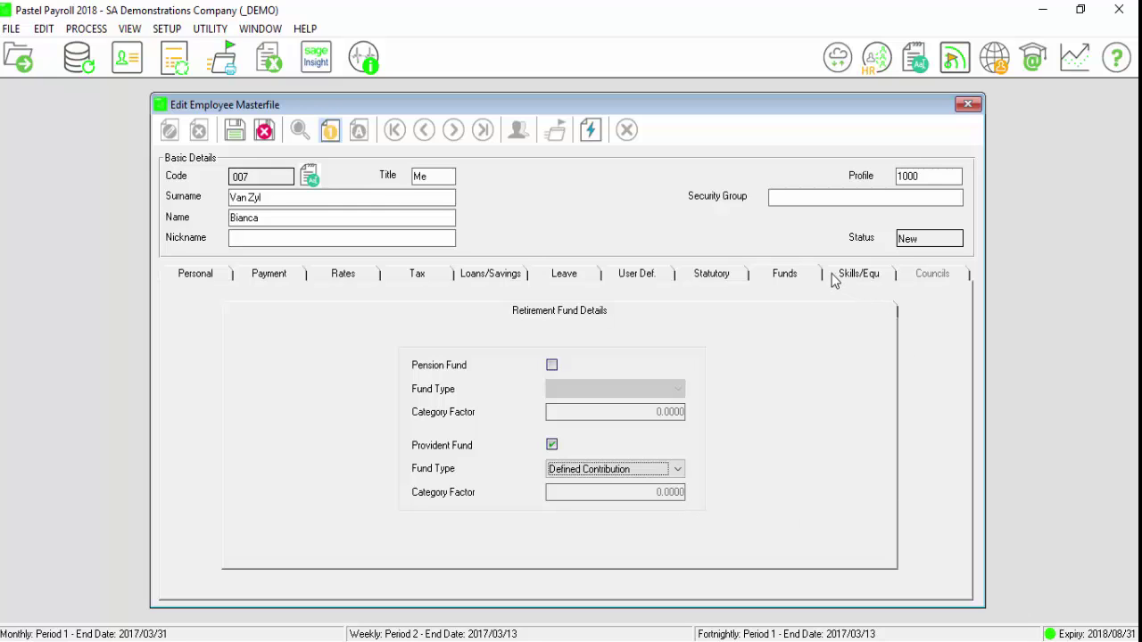
click(859, 273)
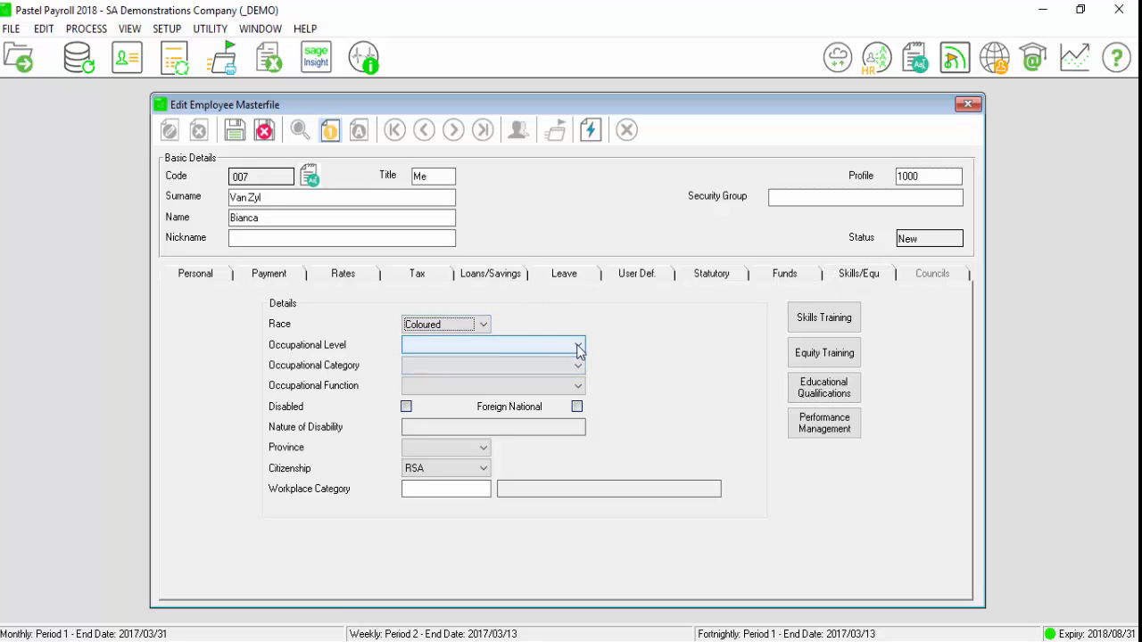
Step: Set occupational level Skilled Workers/Junior Management, category Clerks, function Support, province Gauteng
click(574, 345)
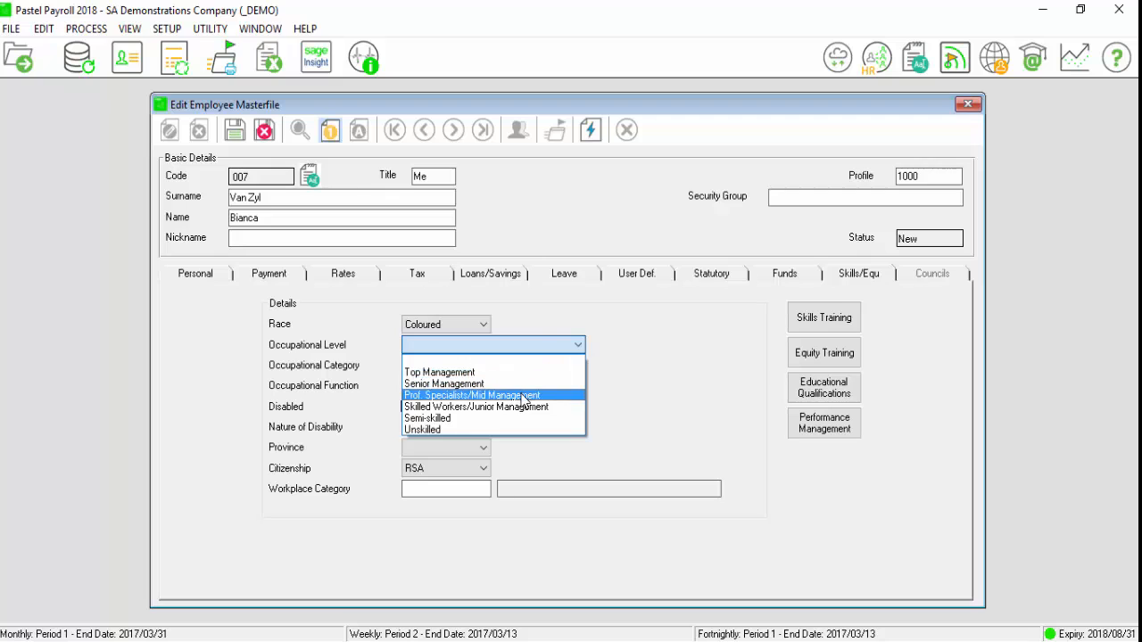
click(475, 407)
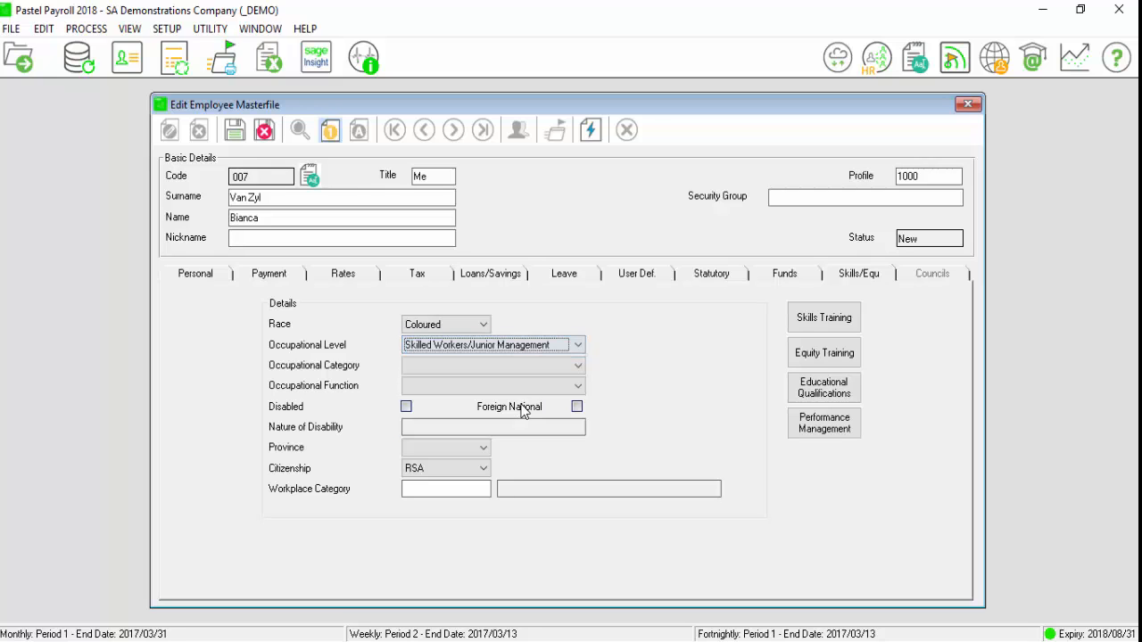
click(575, 365)
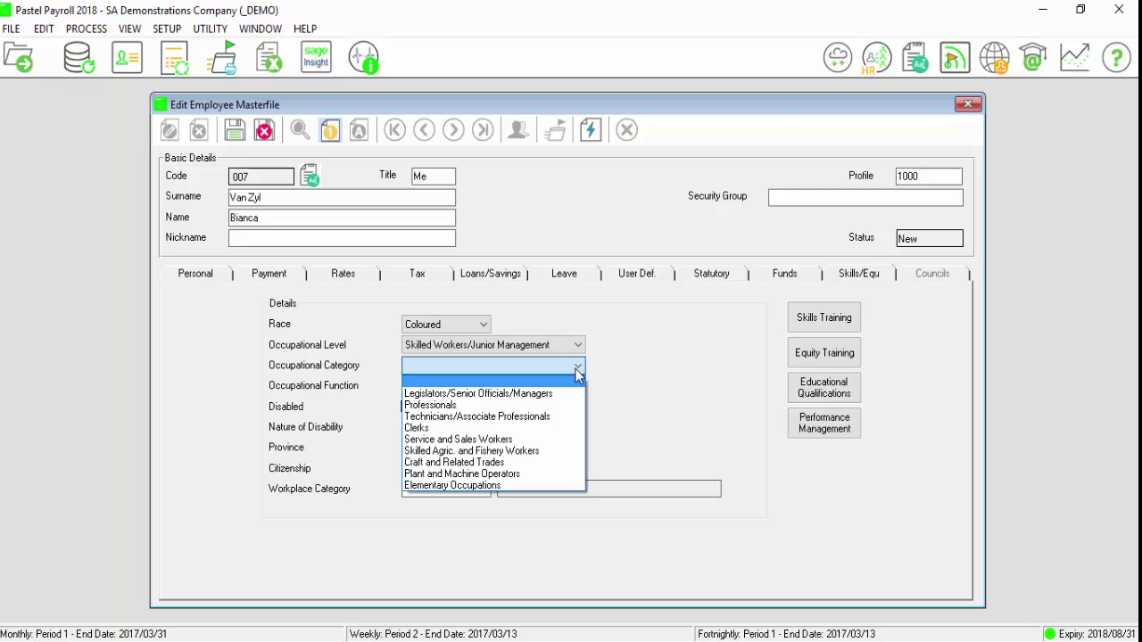
click(421, 427)
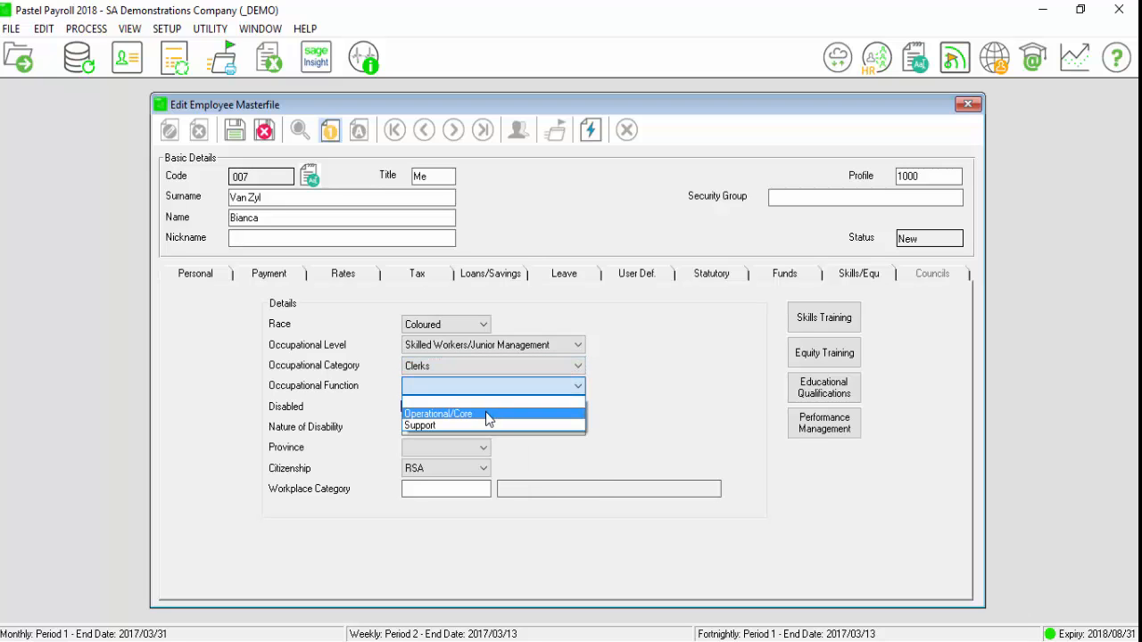
click(421, 424)
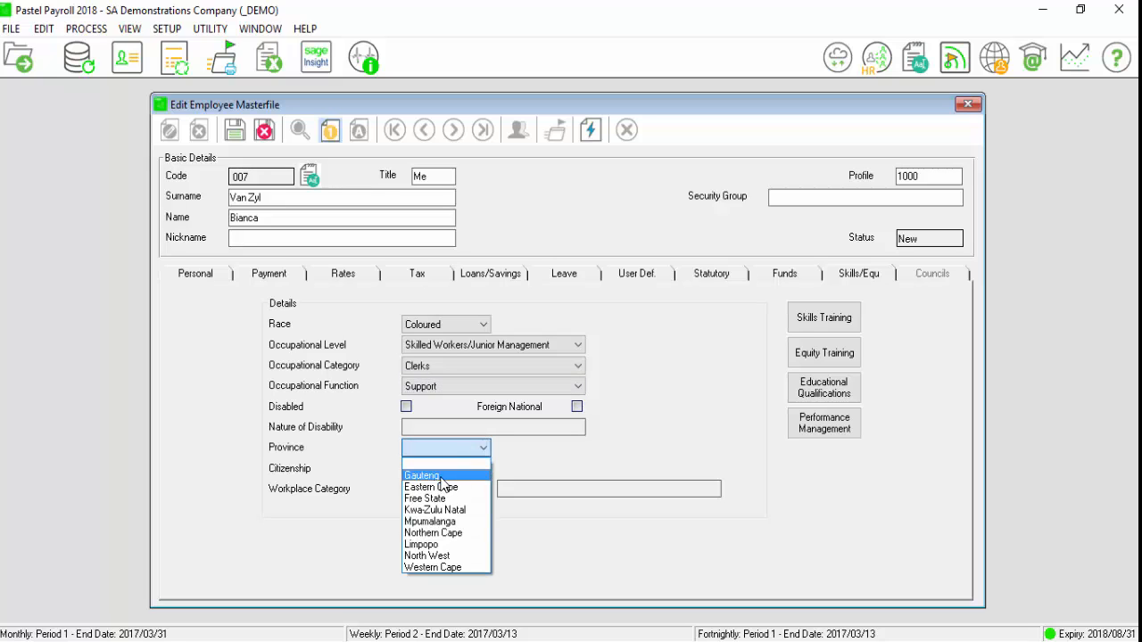
click(422, 474)
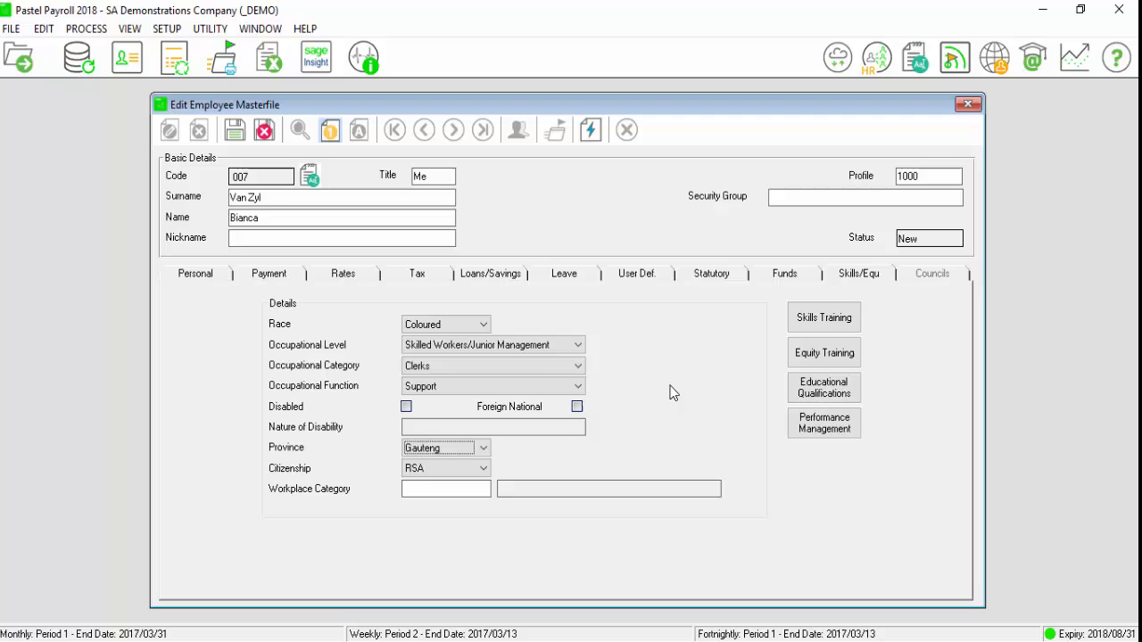
mouse_move(235, 130)
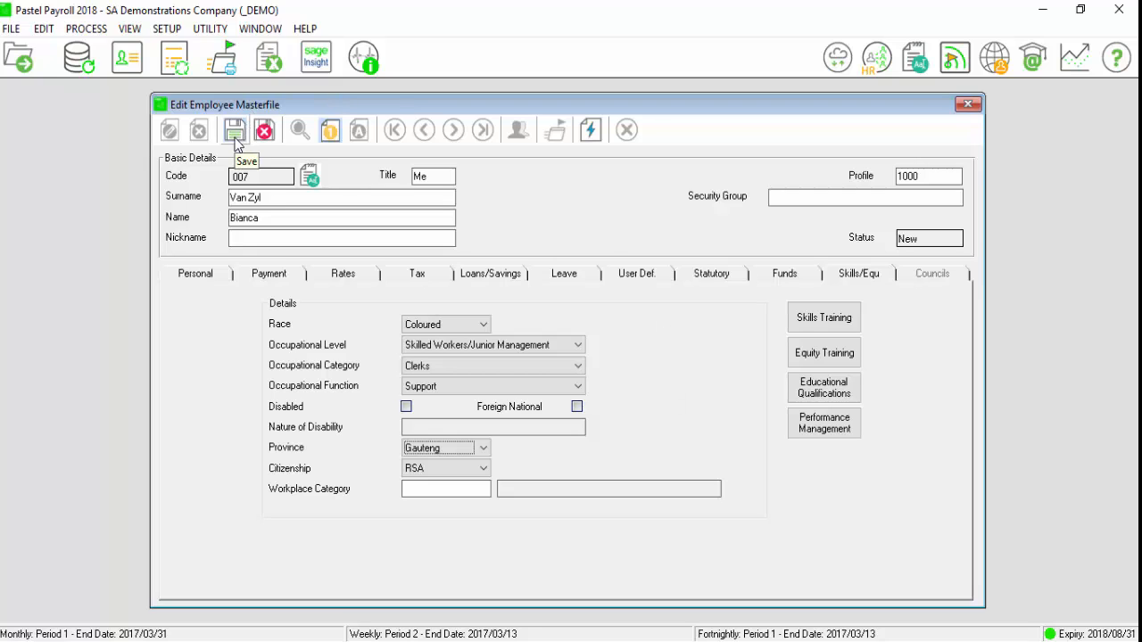